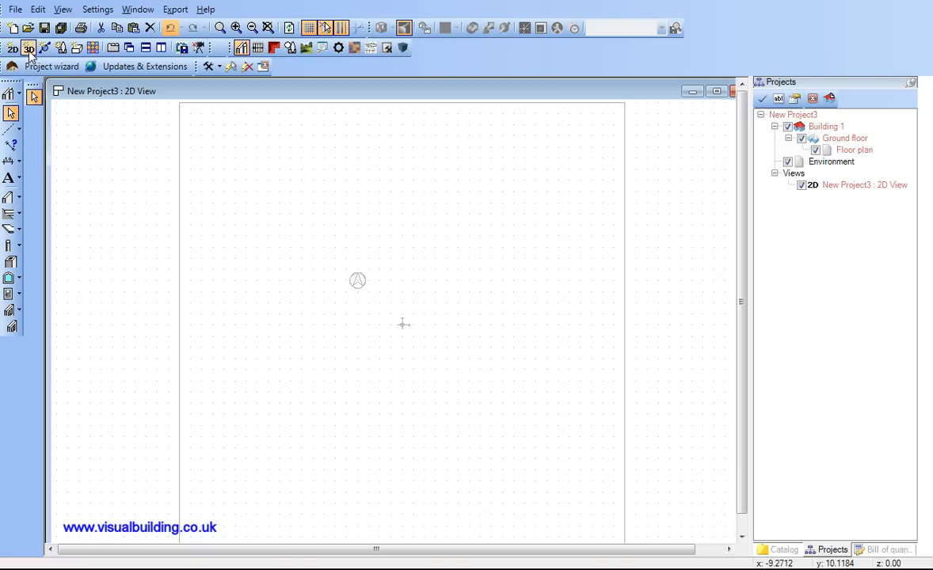
Show a 3D view of the project zoomed to the whole building site
click(28, 48)
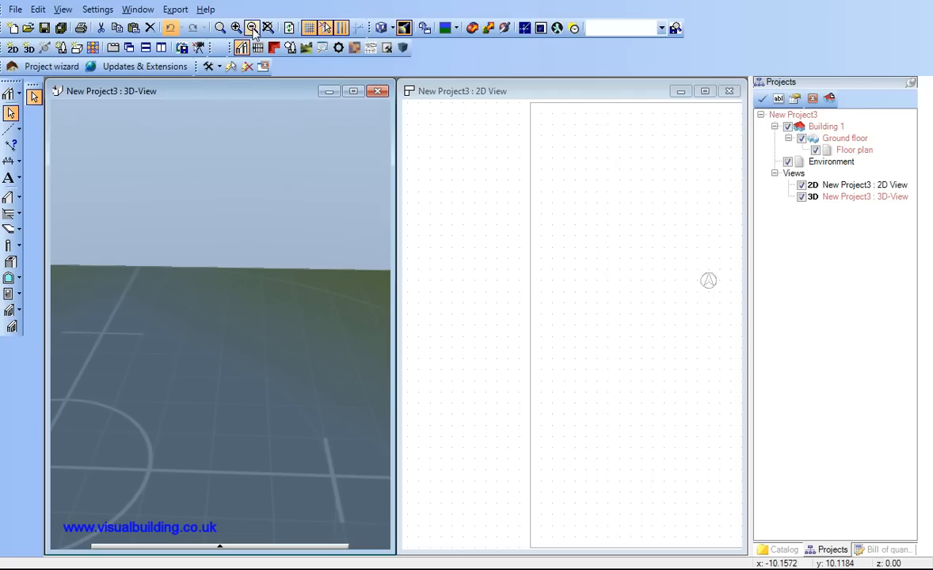
click(252, 28)
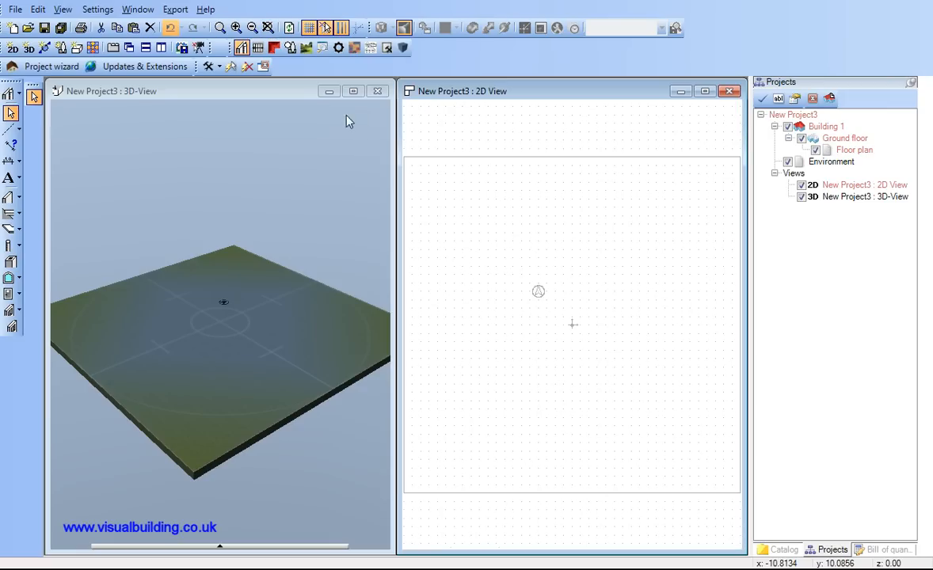
mouse_move(405, 173)
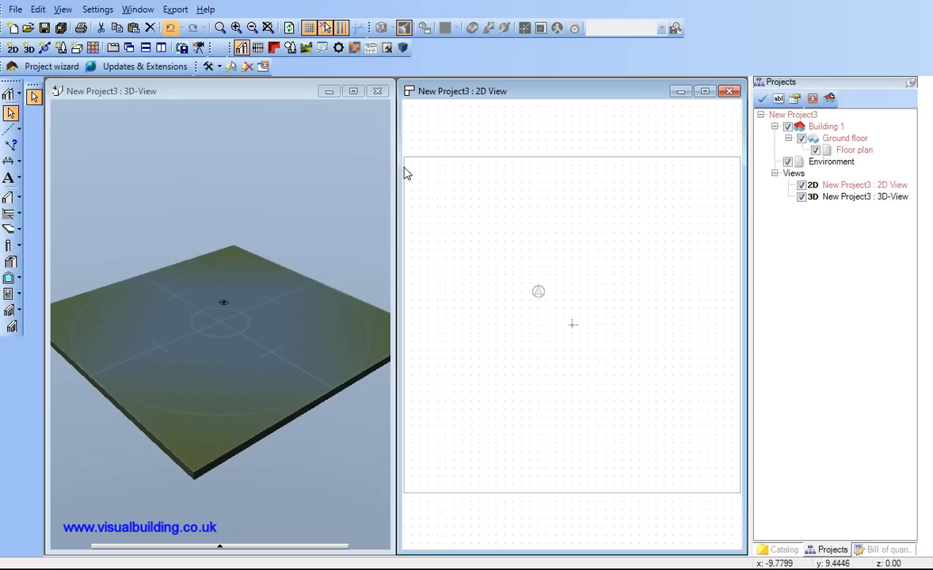
mouse_move(34, 235)
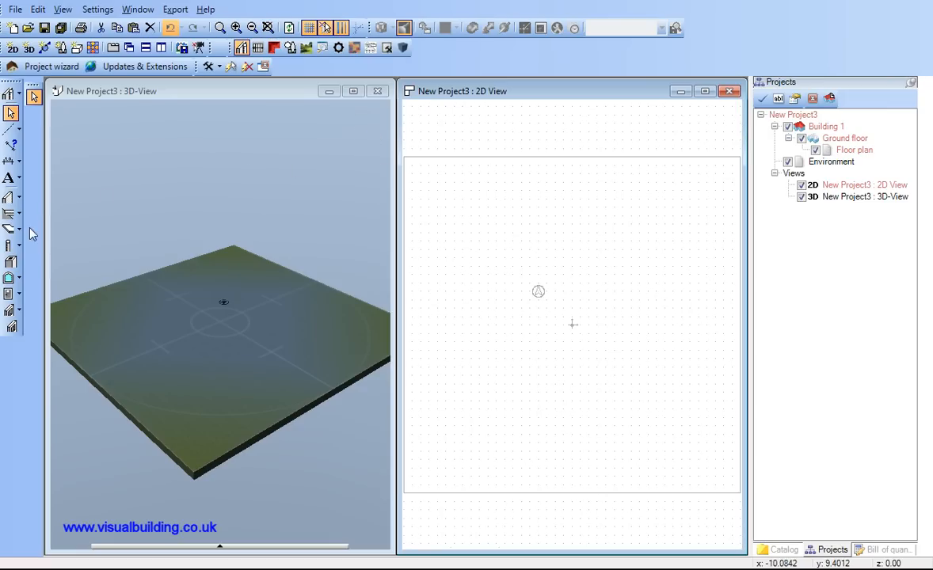
mouse_move(34, 130)
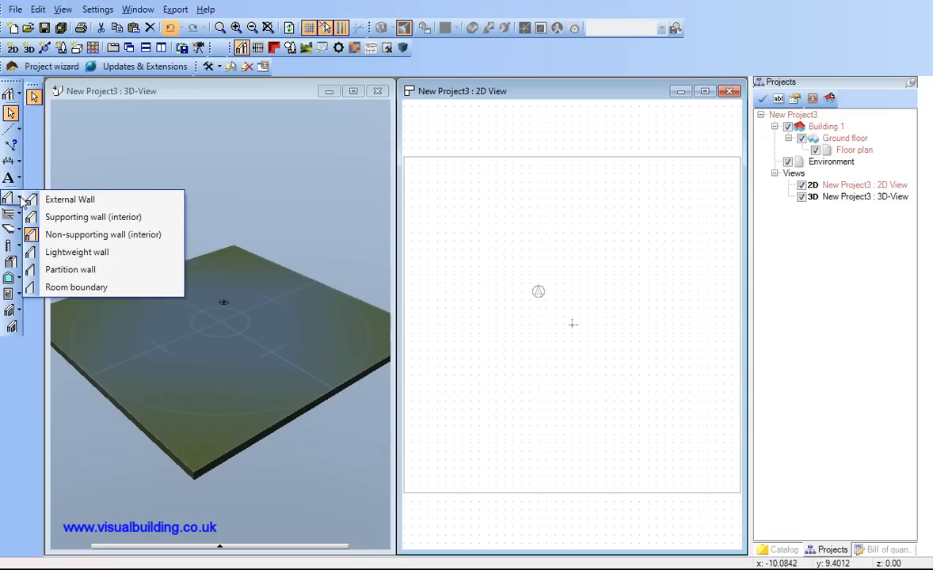
mouse_move(70, 200)
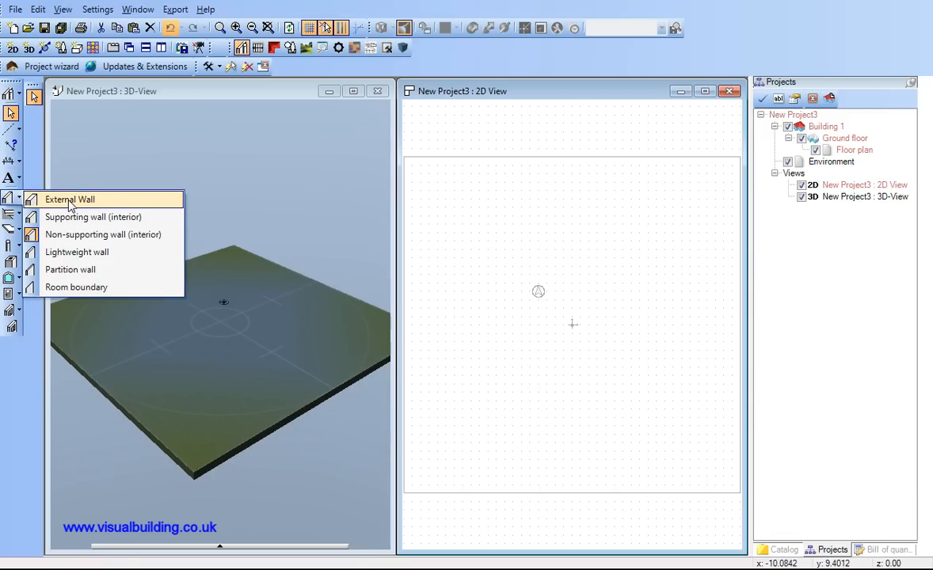
Draw a closed rectangle of external walls by placing its four corners in the plan
click(70, 200)
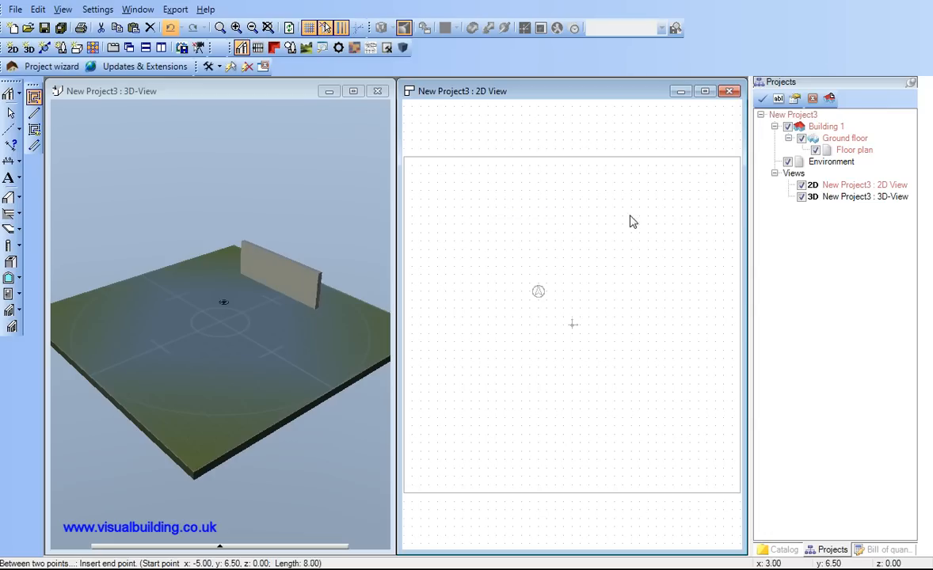
click(682, 215)
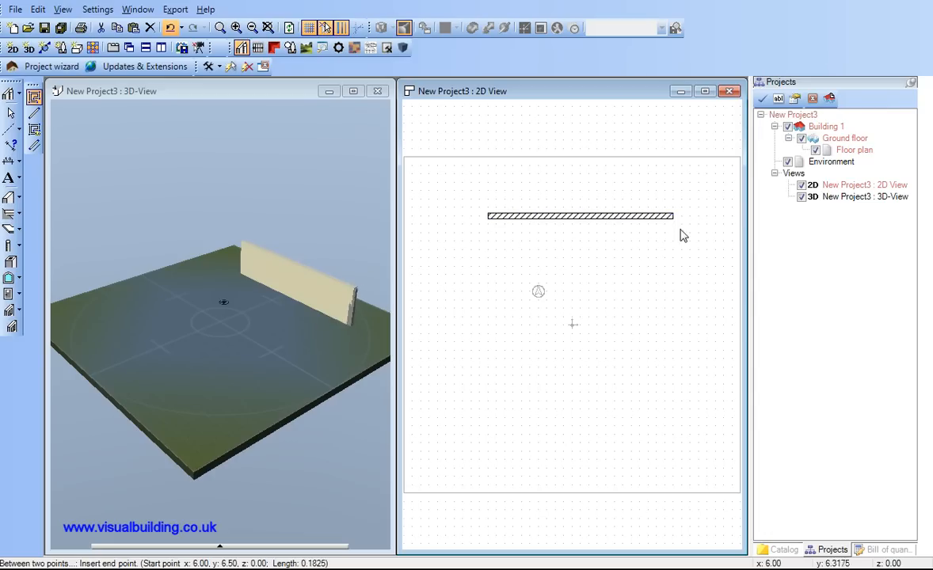
click(672, 396)
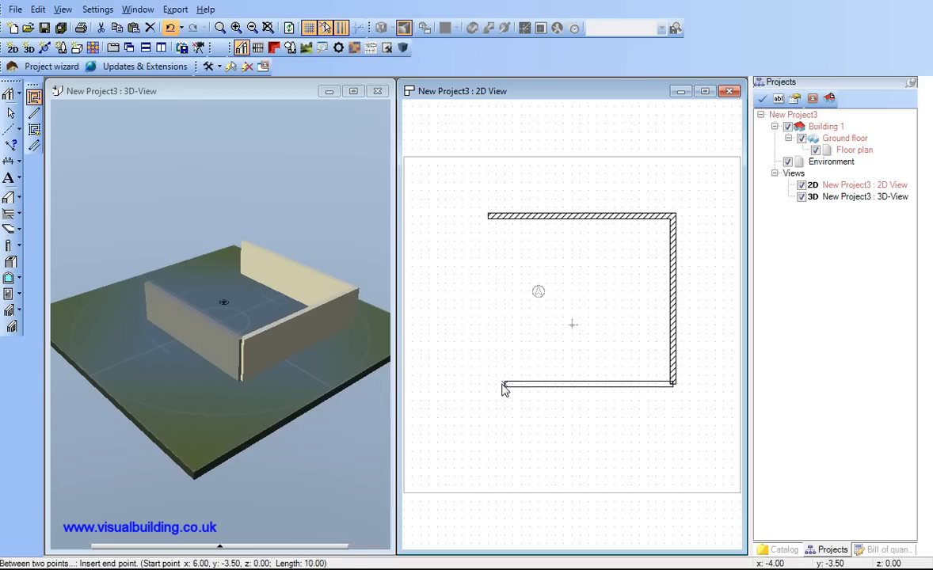
click(491, 386)
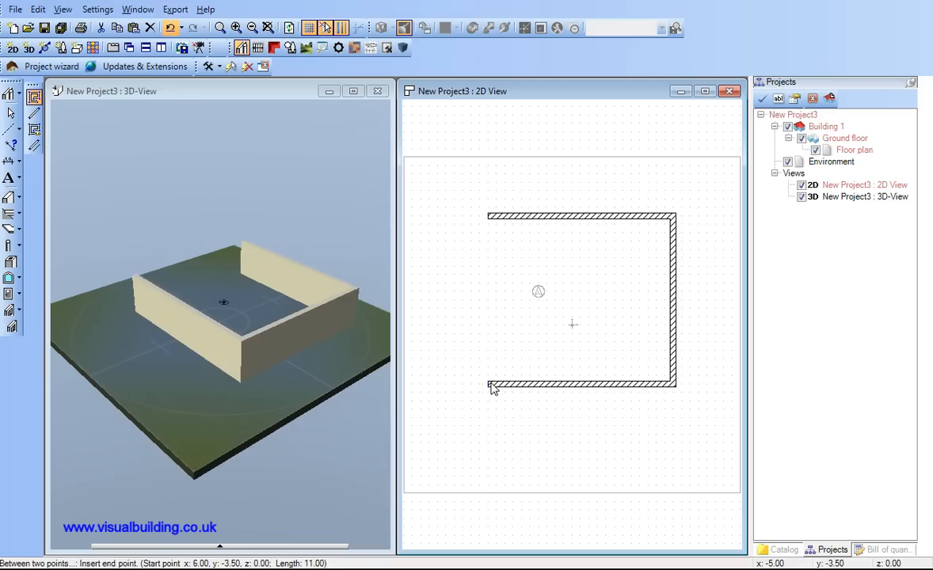
click(490, 219)
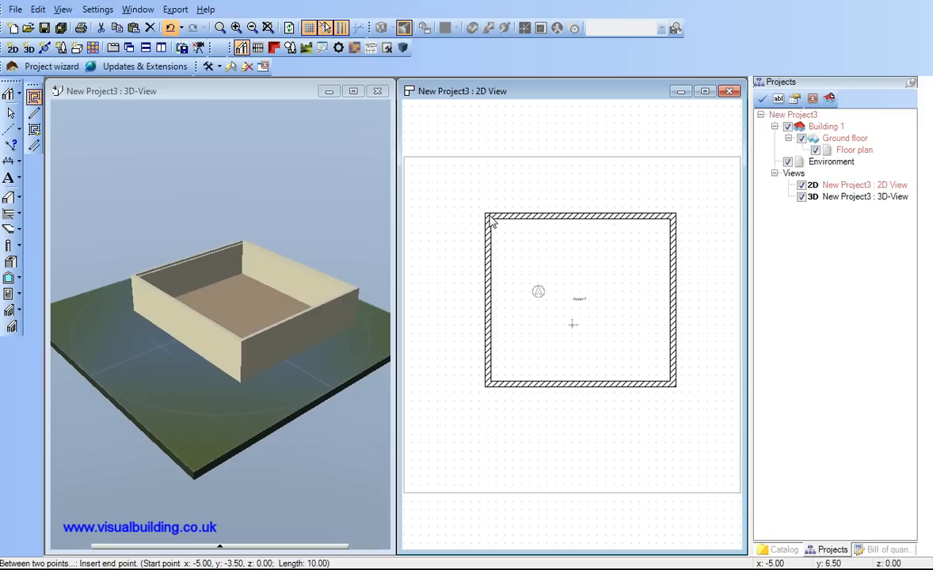
mouse_move(8, 198)
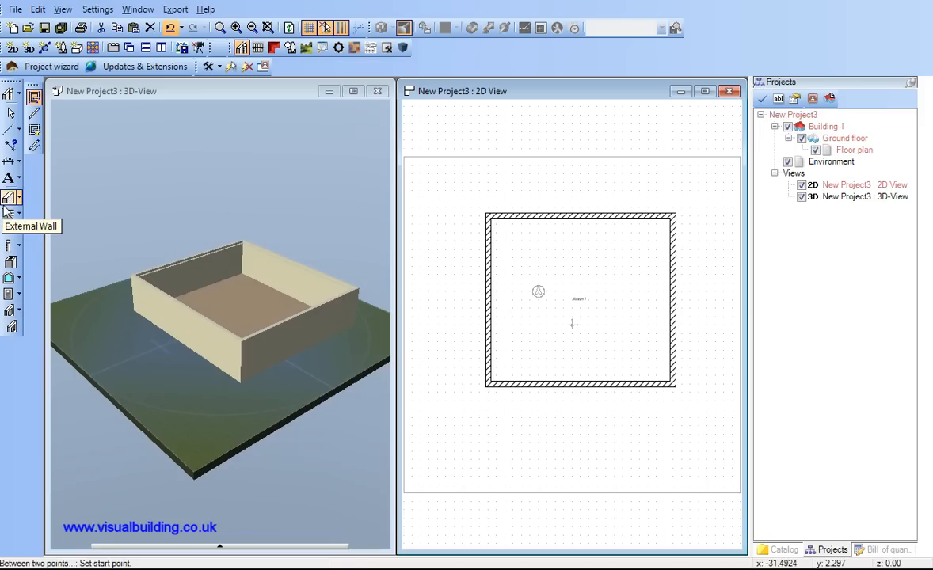
Draw the first interior dividing wall from the top wall down to the bottom wall
click(19, 200)
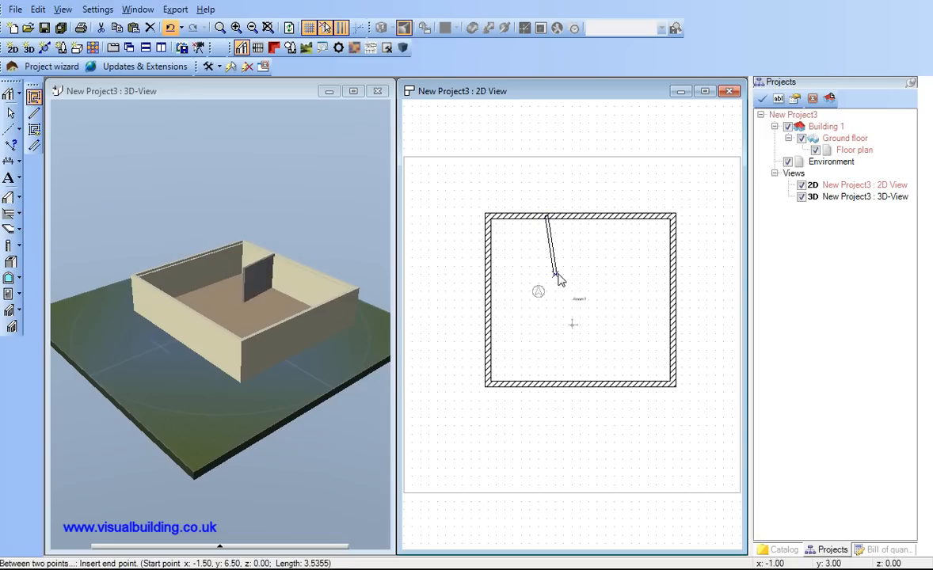
click(551, 388)
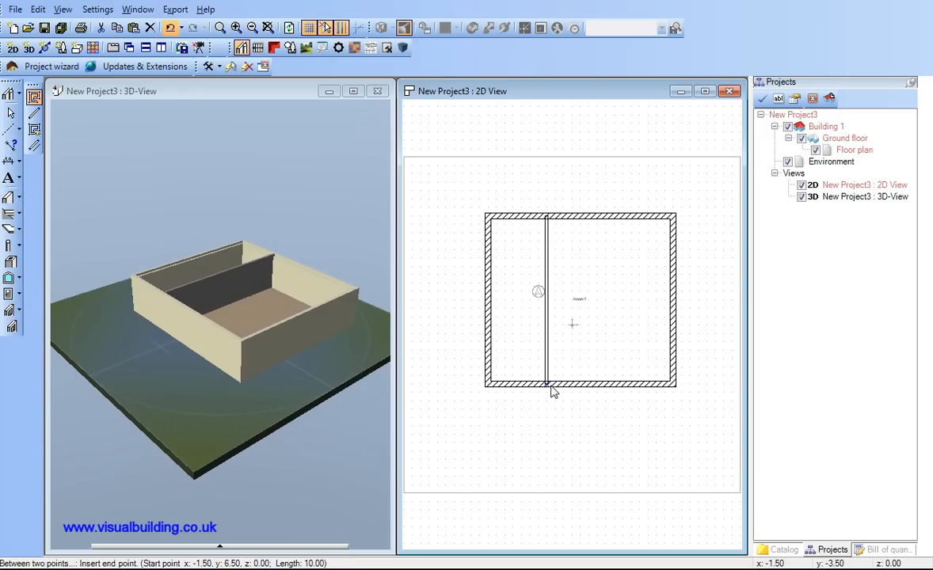
click(549, 387)
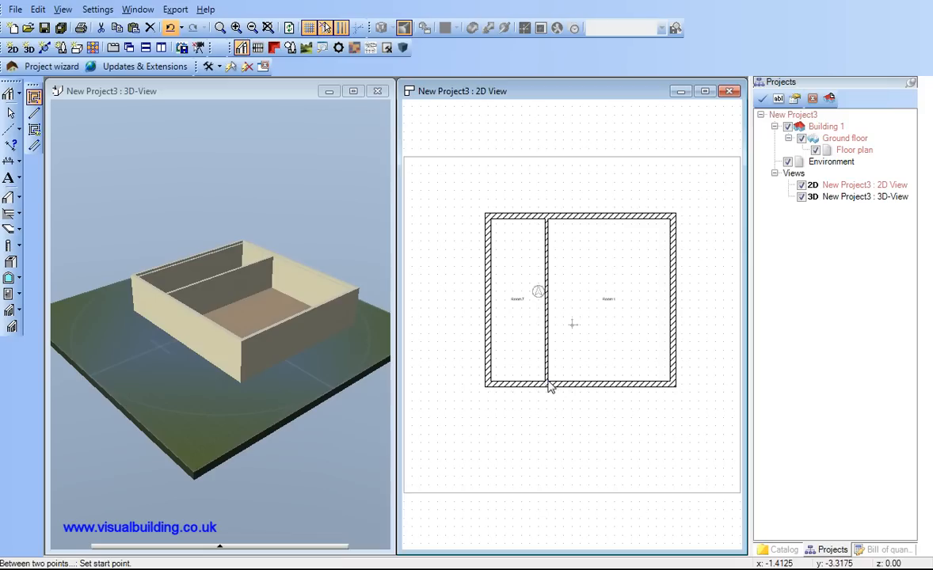
Draw a second dividing wall using the non-supporting interior wall type
click(12, 199)
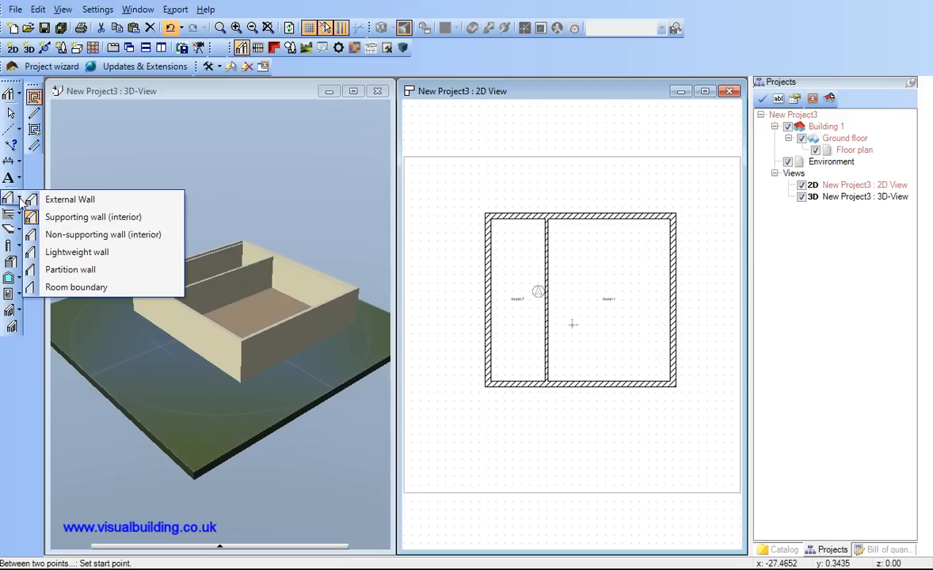
mouse_move(103, 235)
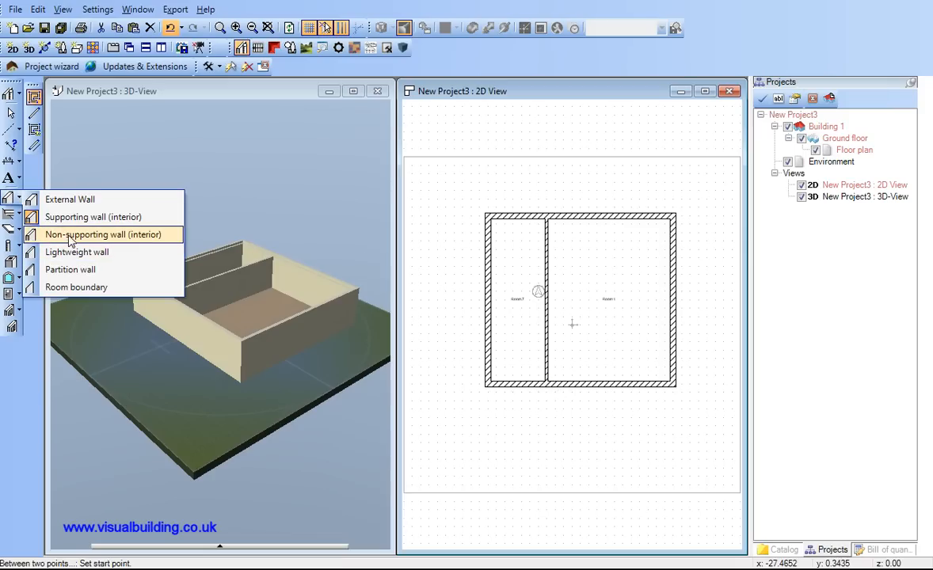
click(101, 235)
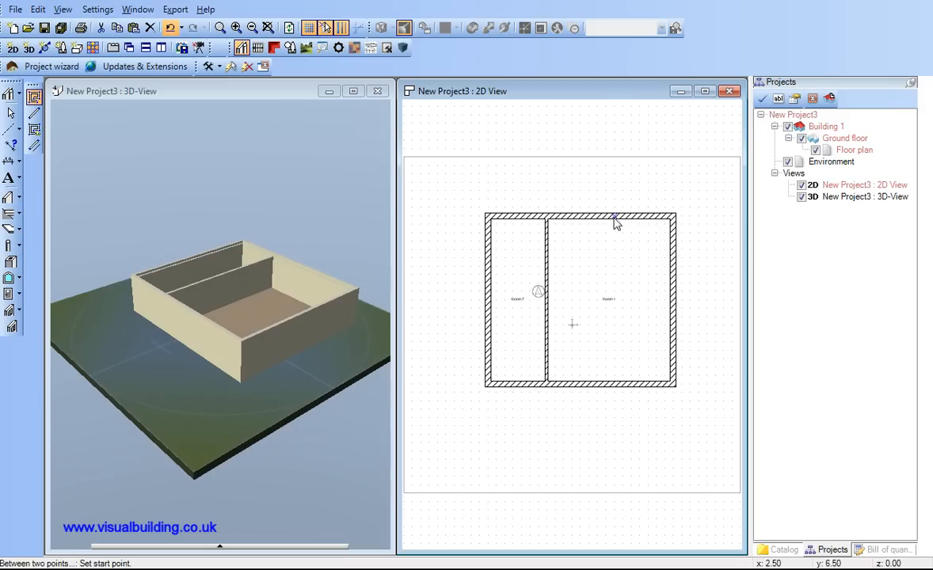
click(614, 377)
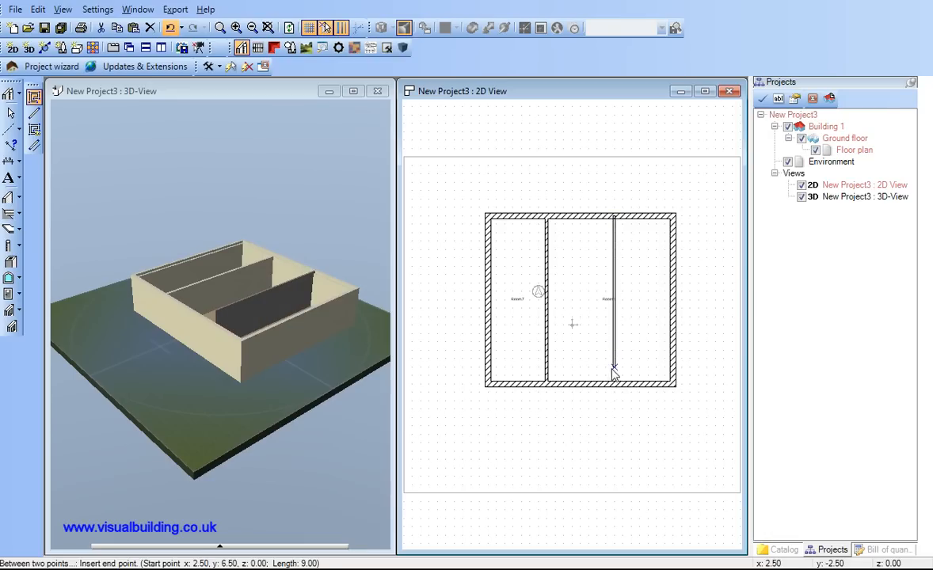
click(615, 374)
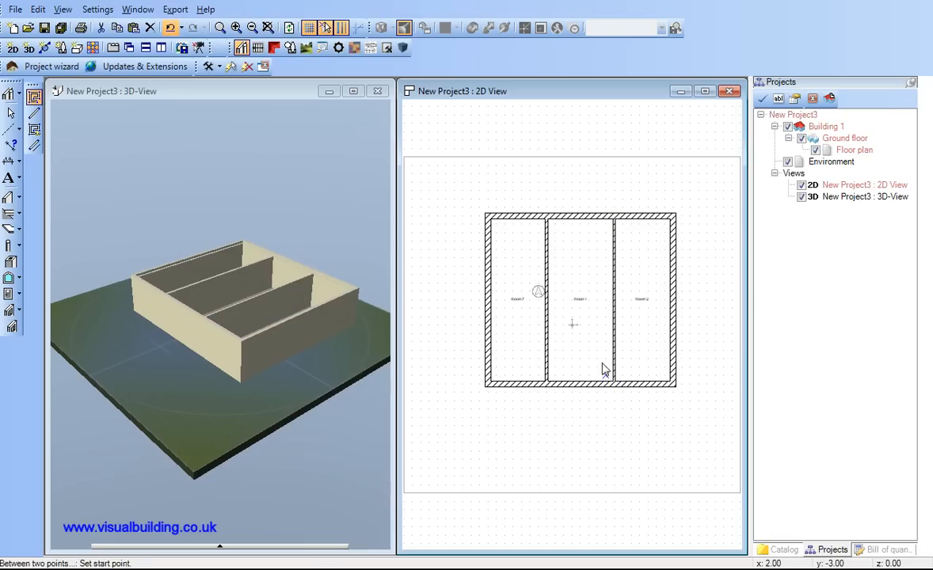
mouse_move(488, 282)
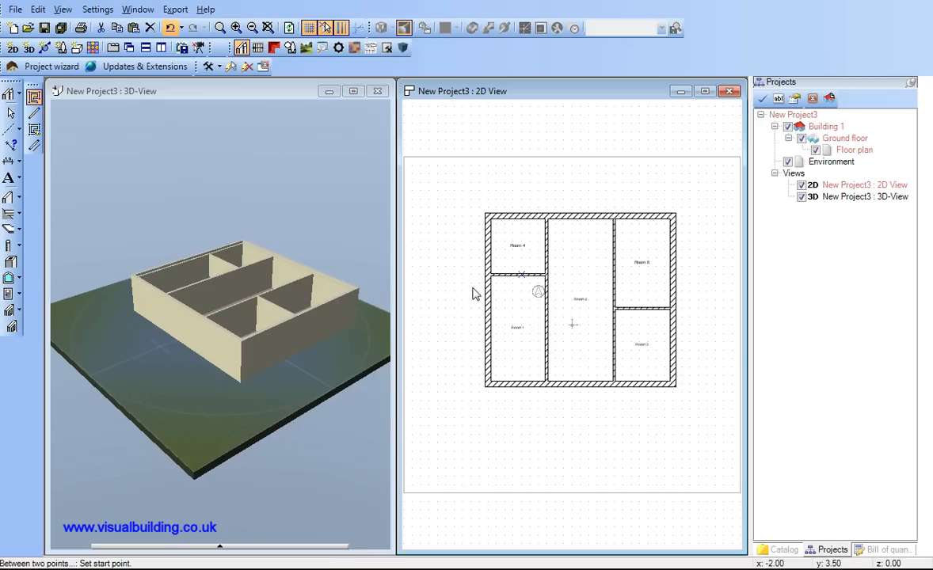
Configure the window to insert with the 150x145.def design and confirm it
click(11, 279)
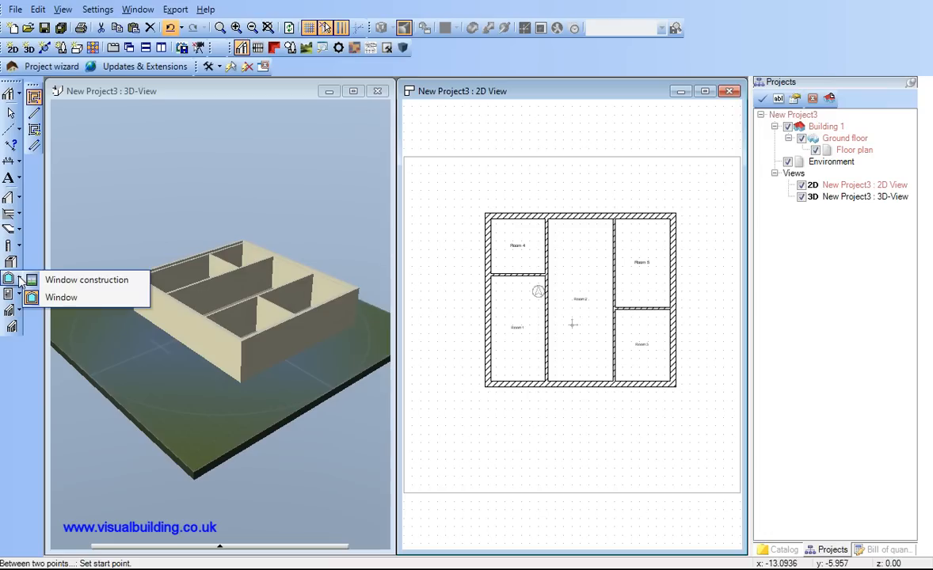
mouse_move(62, 298)
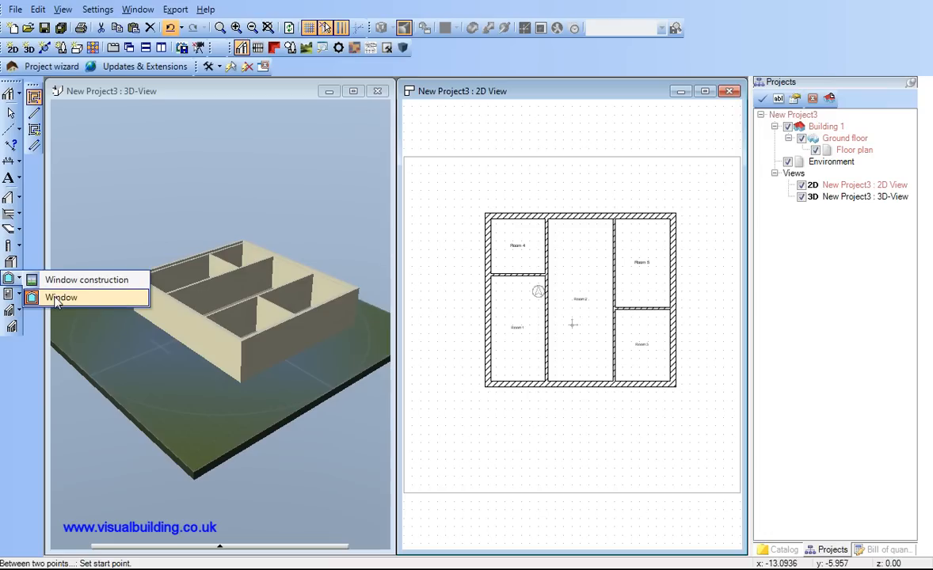
click(62, 298)
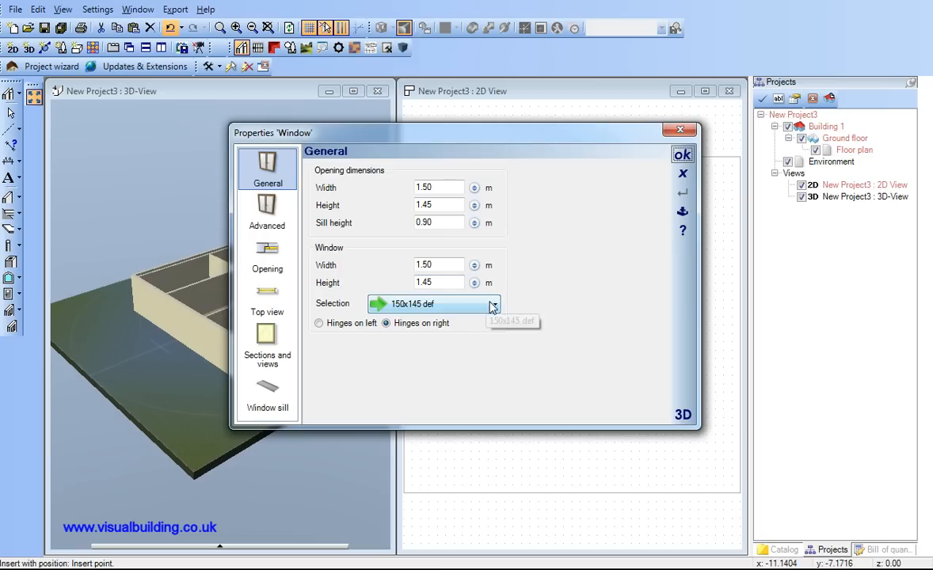
click(494, 304)
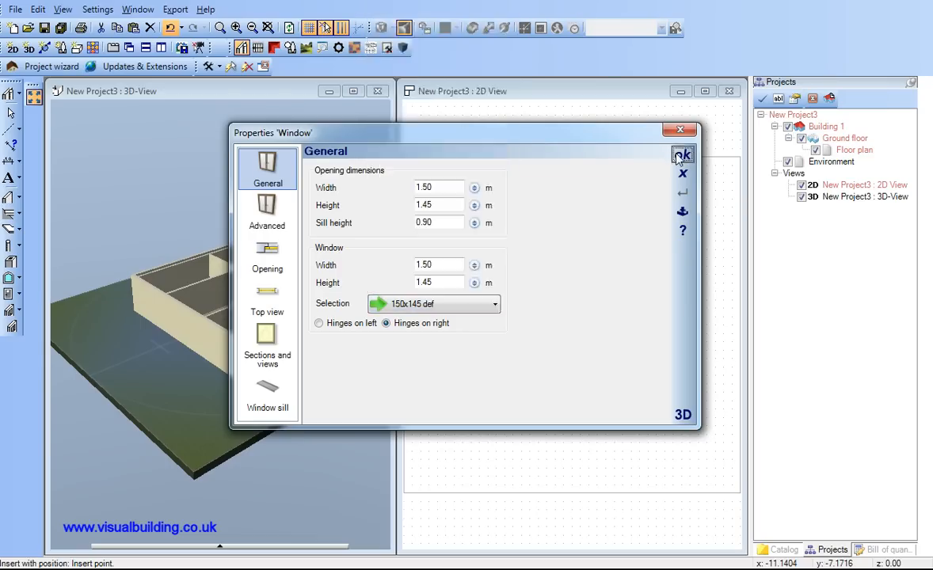
click(682, 155)
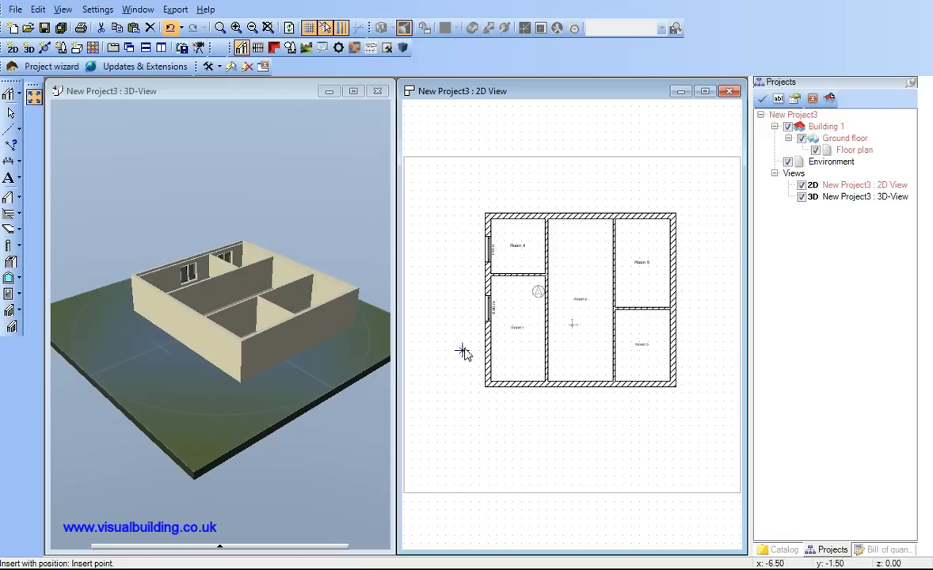
mouse_move(488, 355)
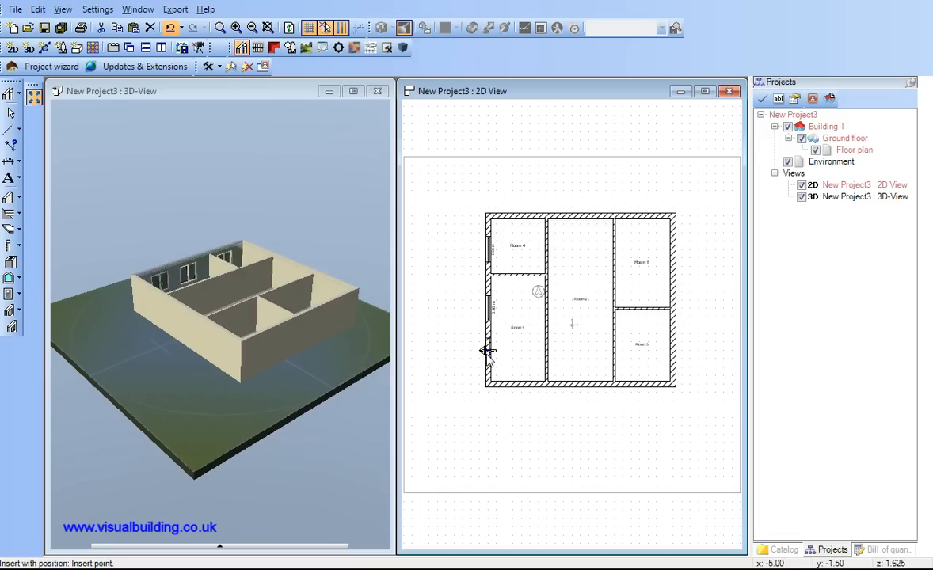
mouse_move(521, 410)
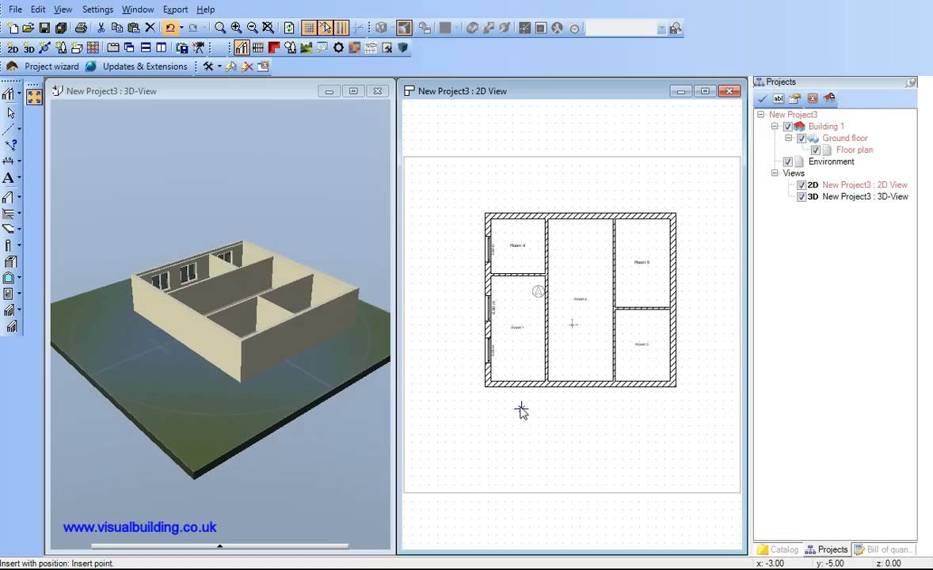
mouse_move(519, 388)
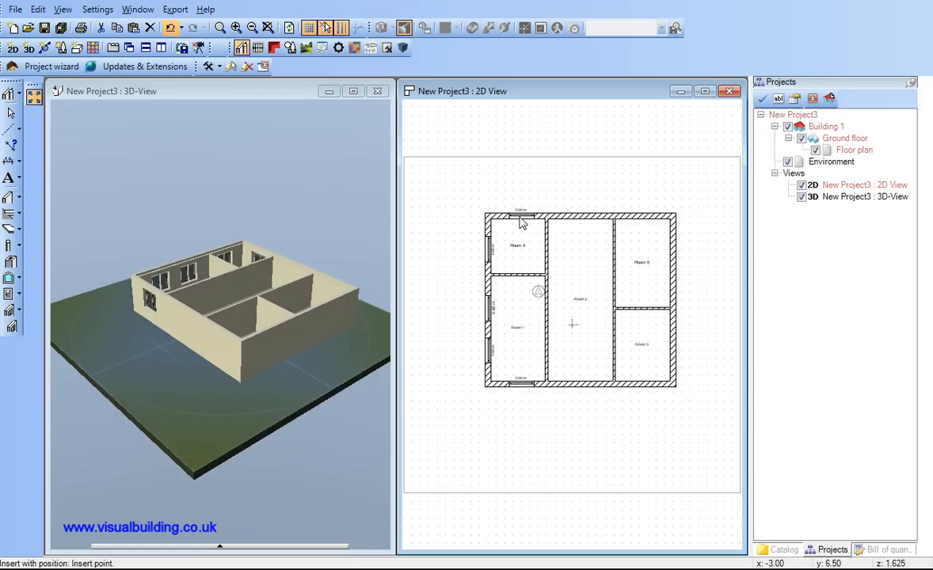
mouse_move(631, 198)
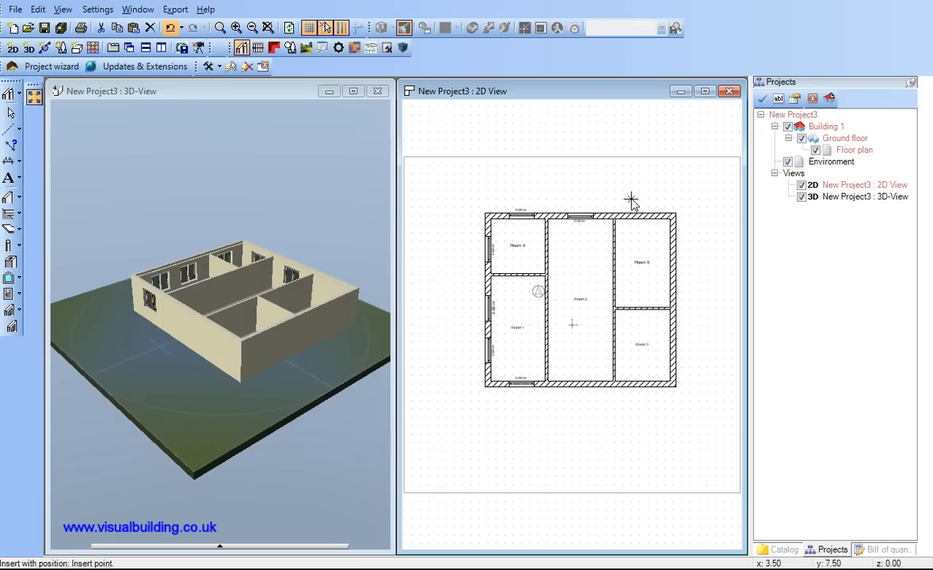
mouse_move(640, 215)
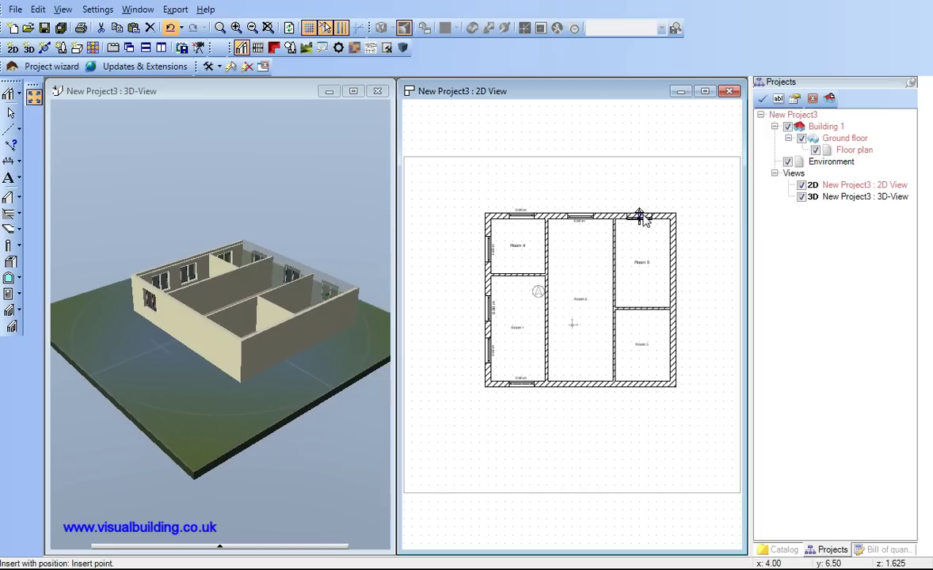
mouse_move(648, 412)
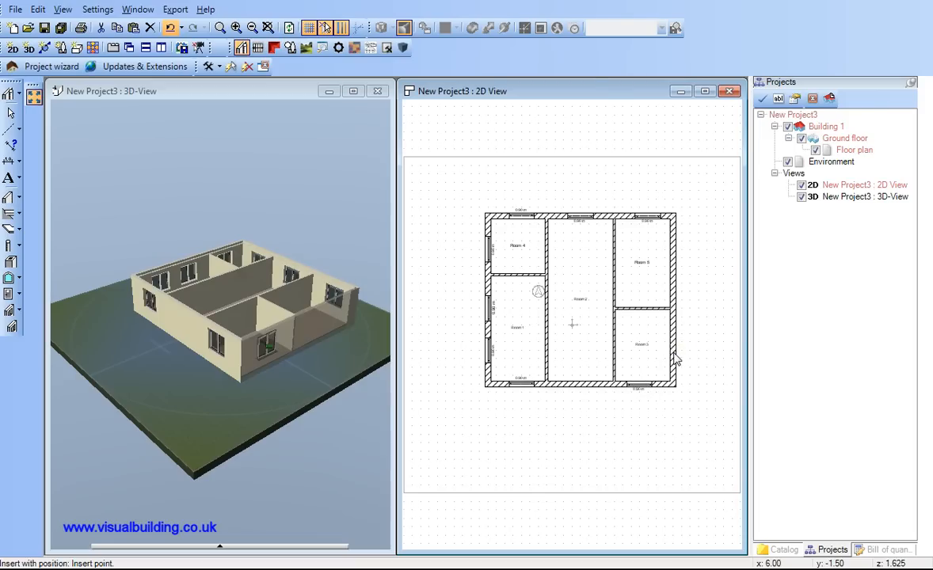
mouse_move(683, 254)
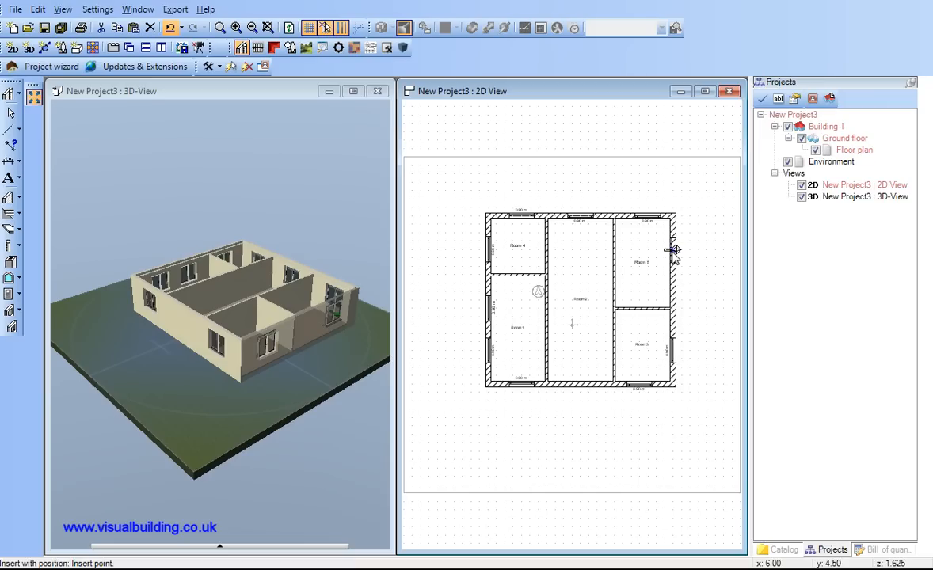
mouse_move(11, 114)
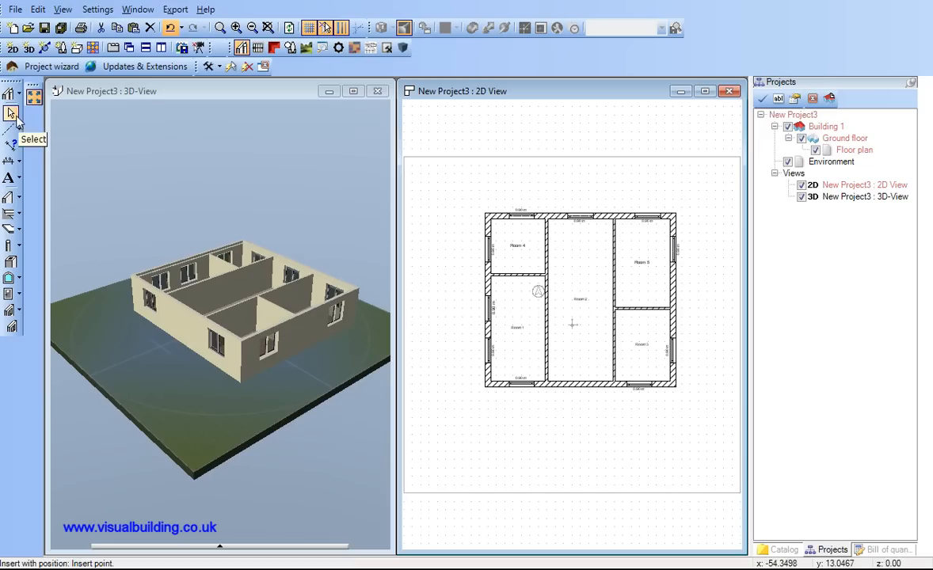
mouse_move(462, 238)
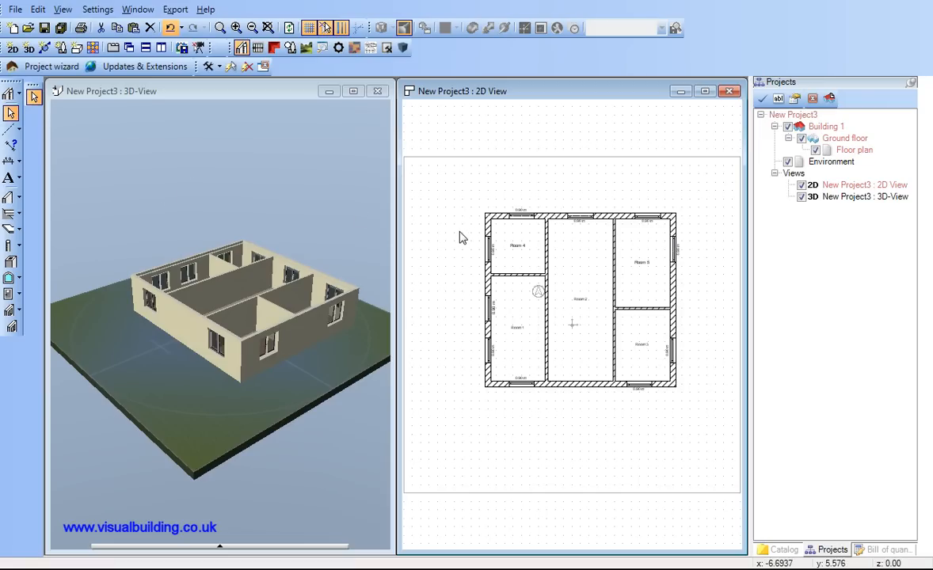
Place a window in the top outer wall of the top-left room
click(521, 216)
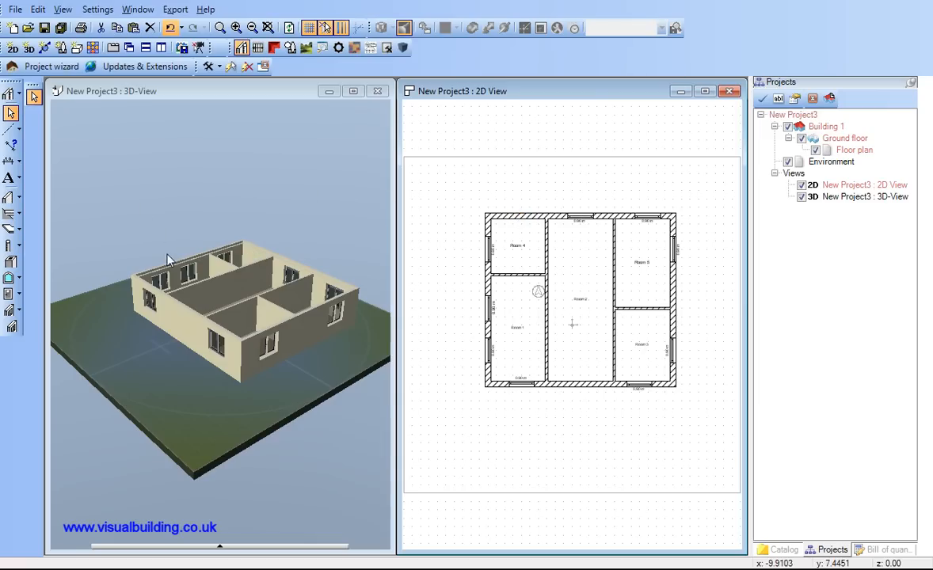
mouse_move(10, 282)
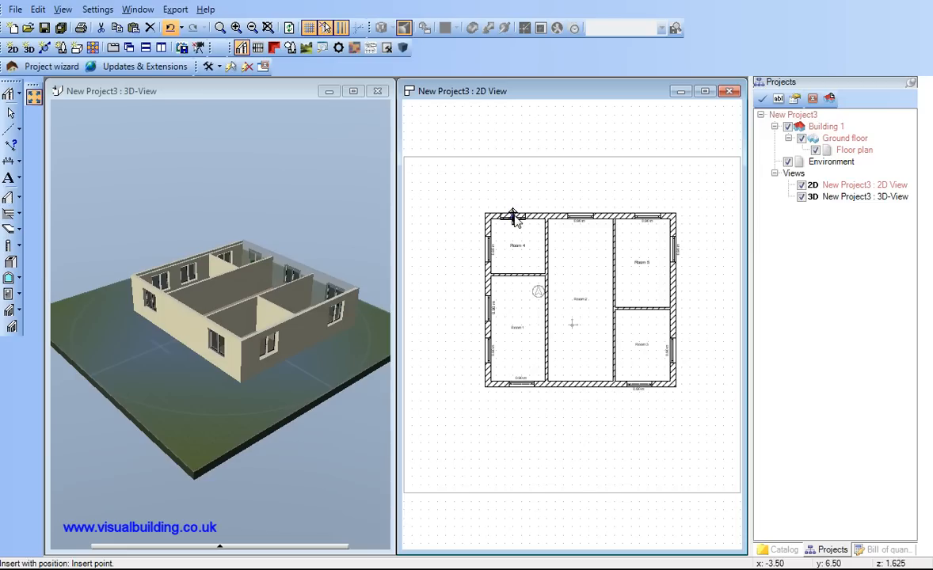
mouse_move(519, 219)
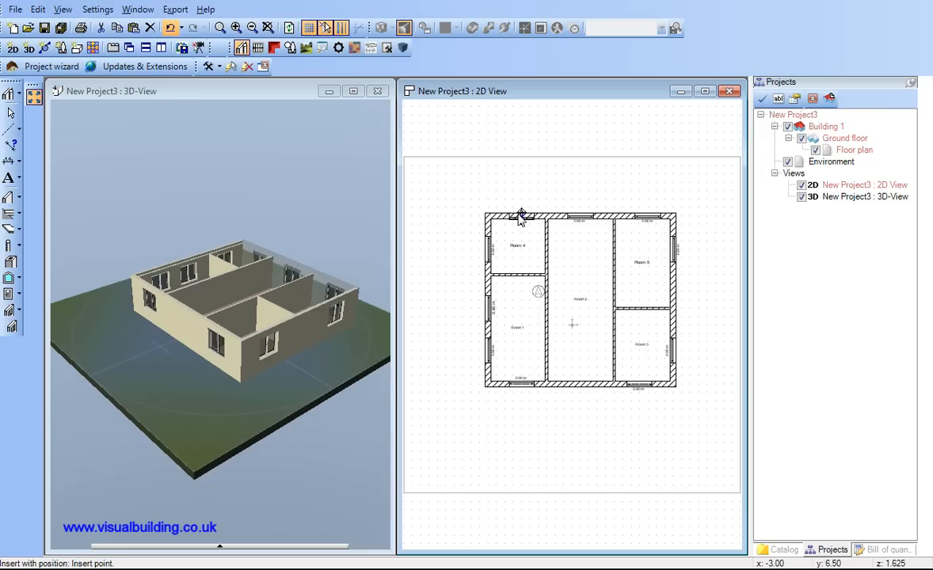
mouse_move(520, 231)
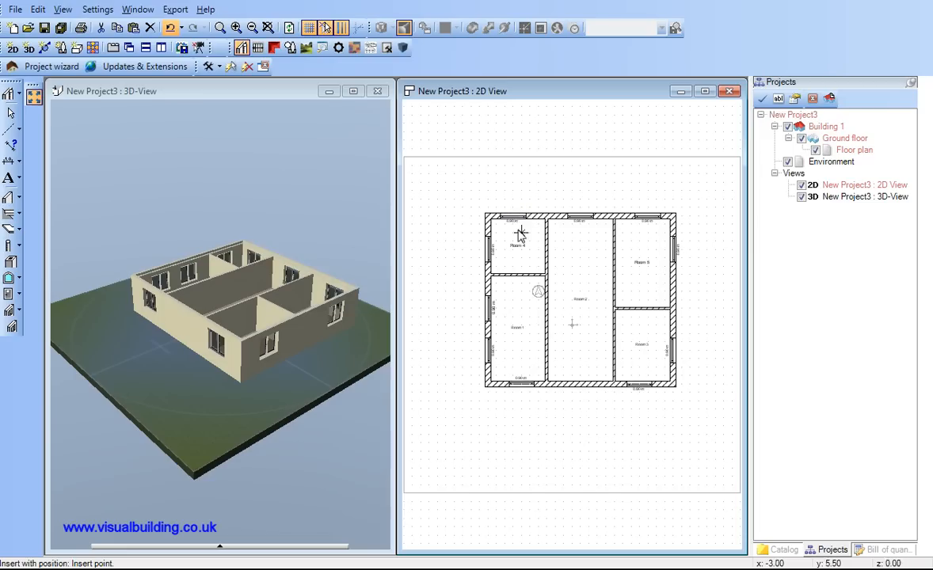
mouse_move(98, 157)
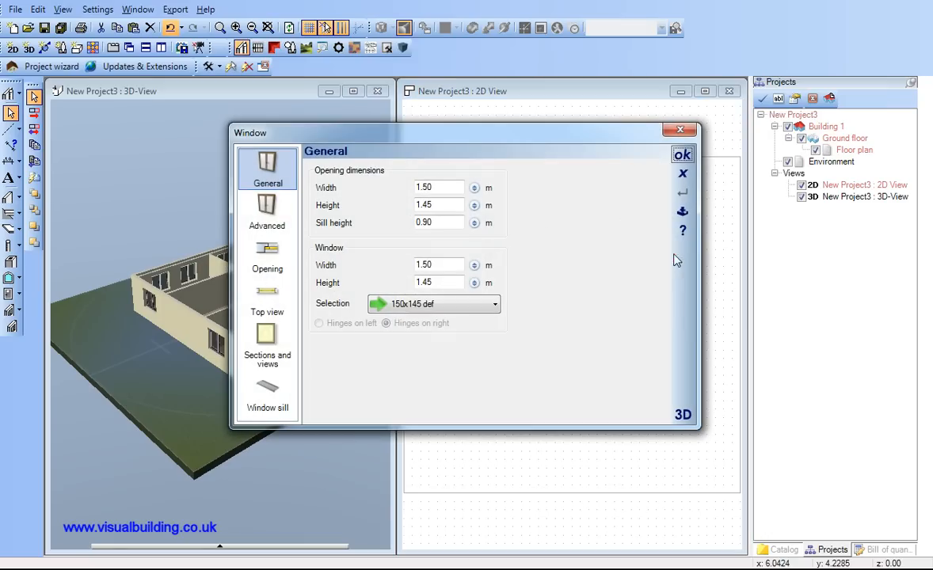
click(438, 266)
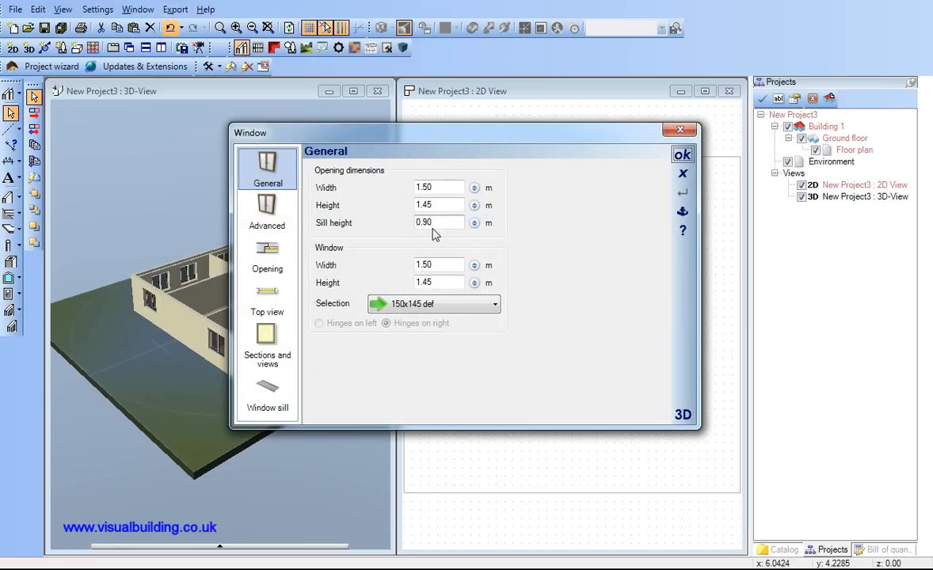
mouse_move(683, 172)
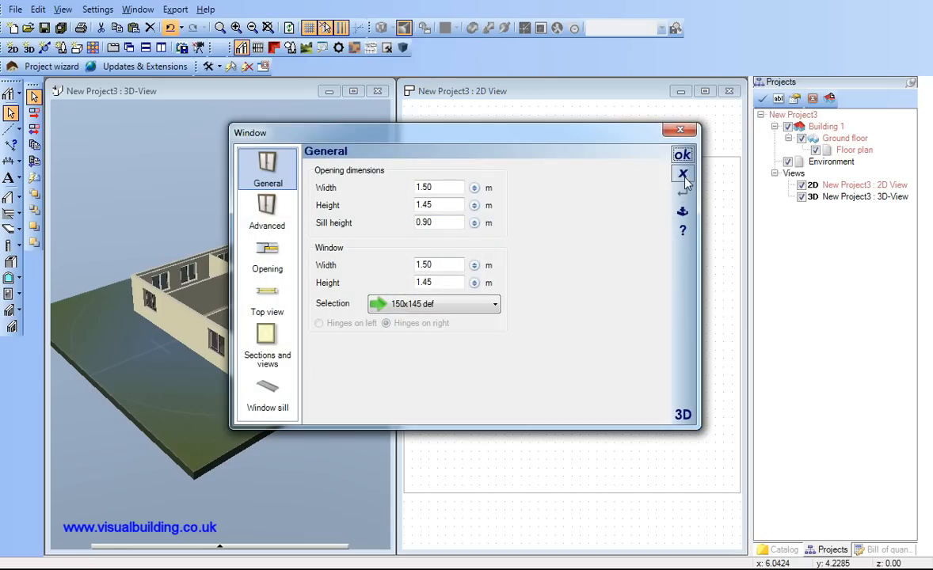
click(681, 155)
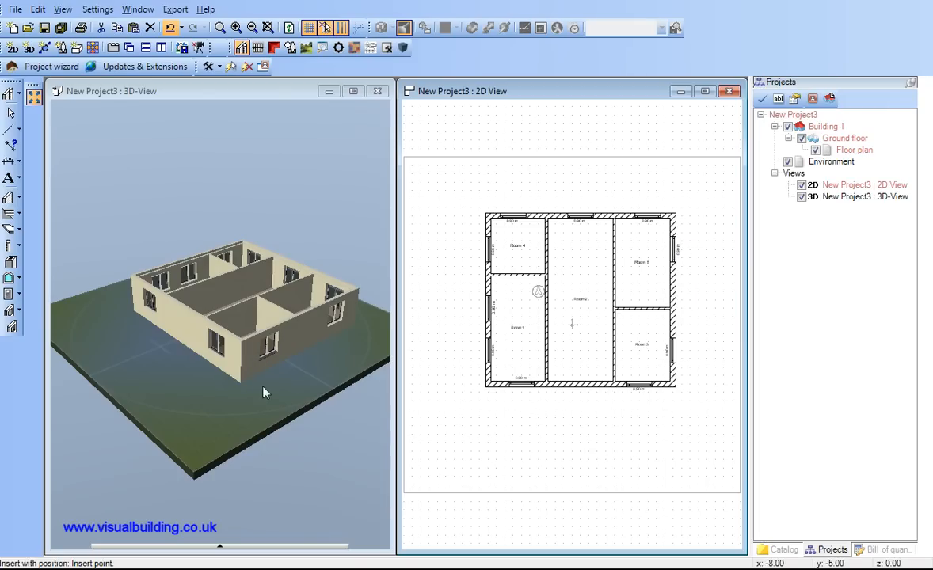
mouse_move(11, 293)
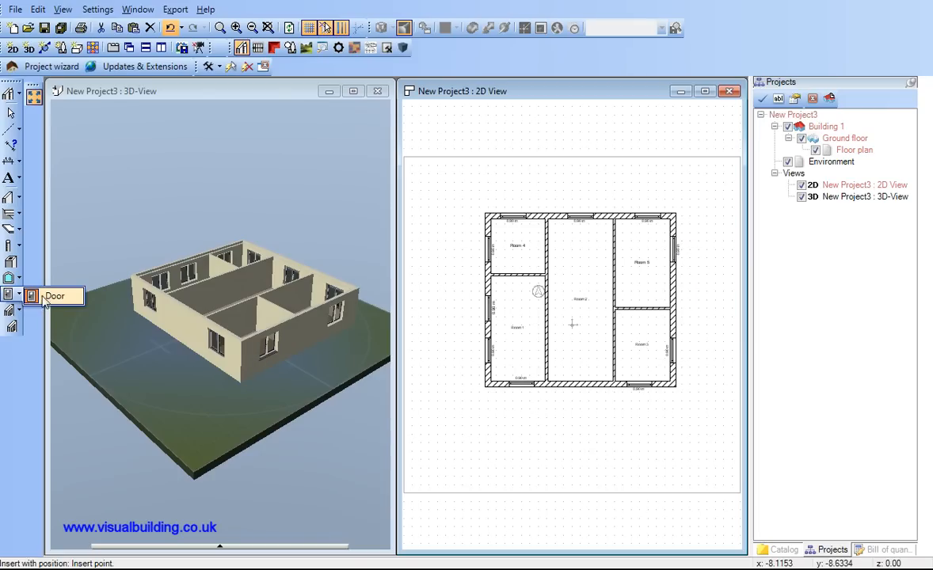
mouse_move(35, 304)
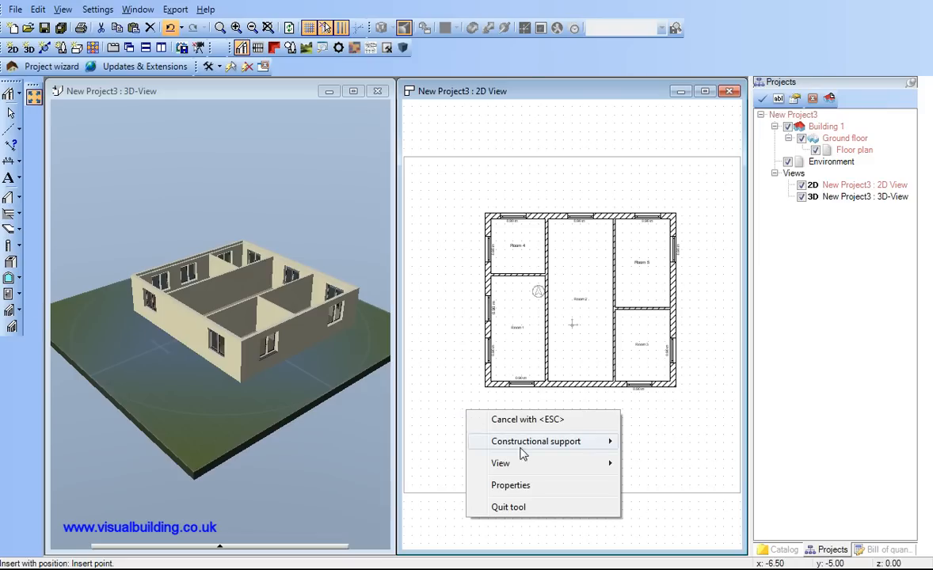
Browse the door models with a 3D preview to find the Front door 1002 design
click(511, 485)
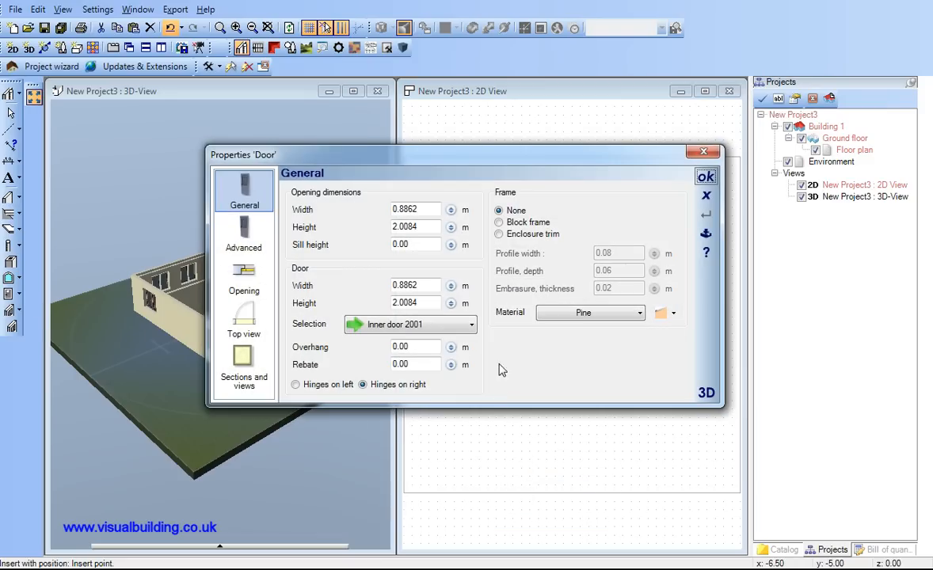
click(463, 323)
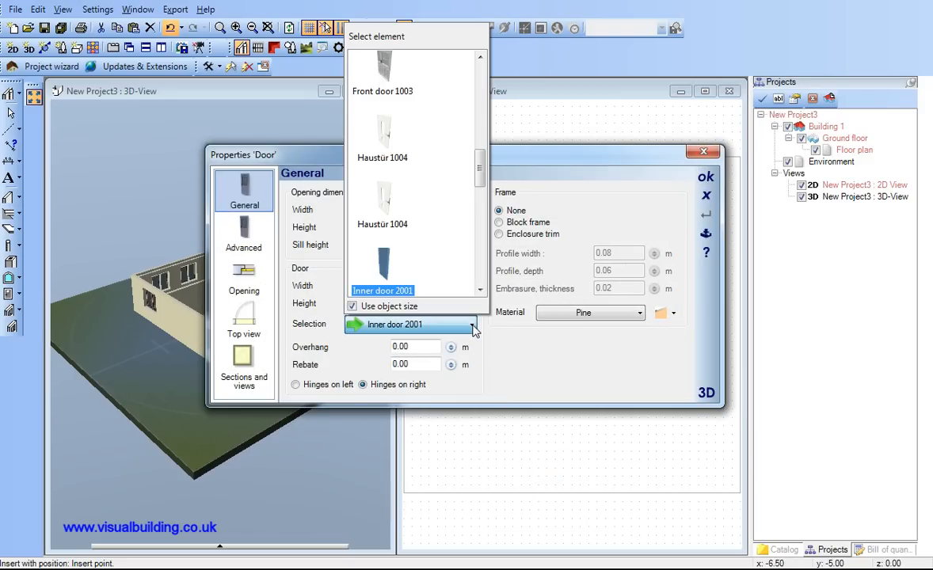
mouse_move(387, 130)
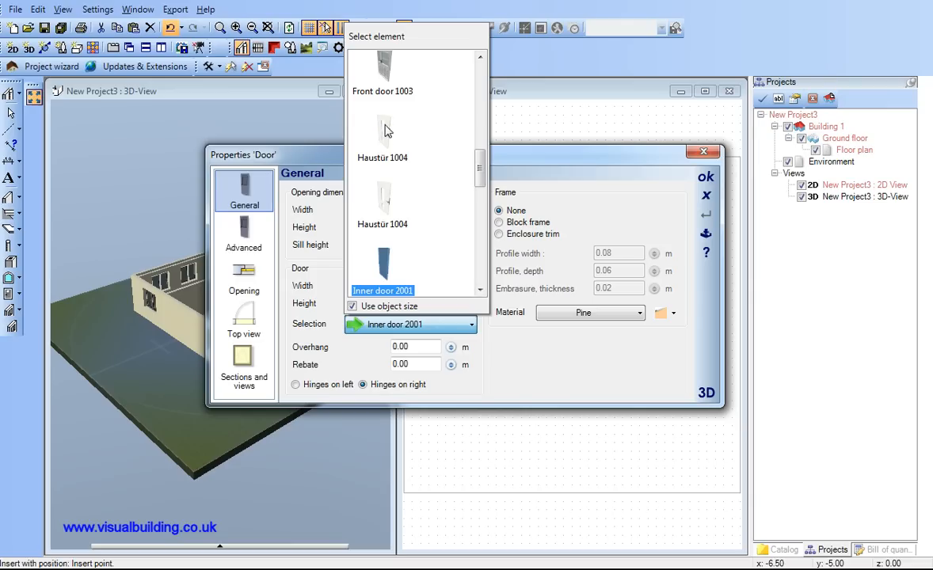
click(384, 72)
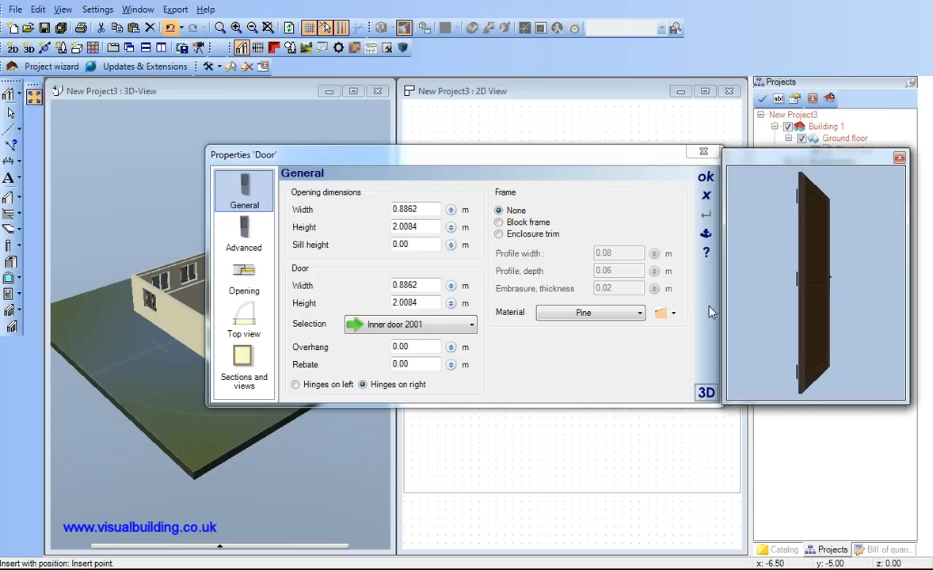
click(472, 324)
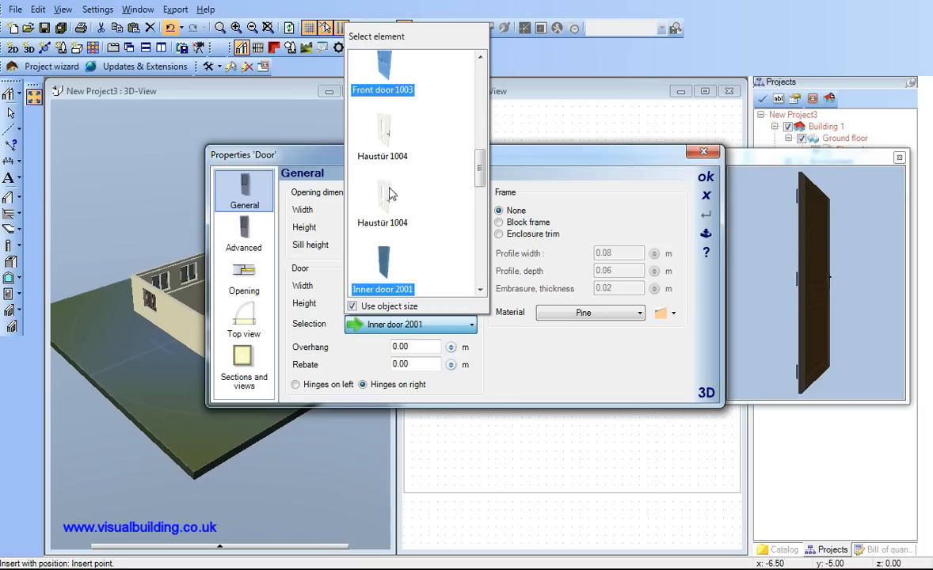
scroll(up, 3)
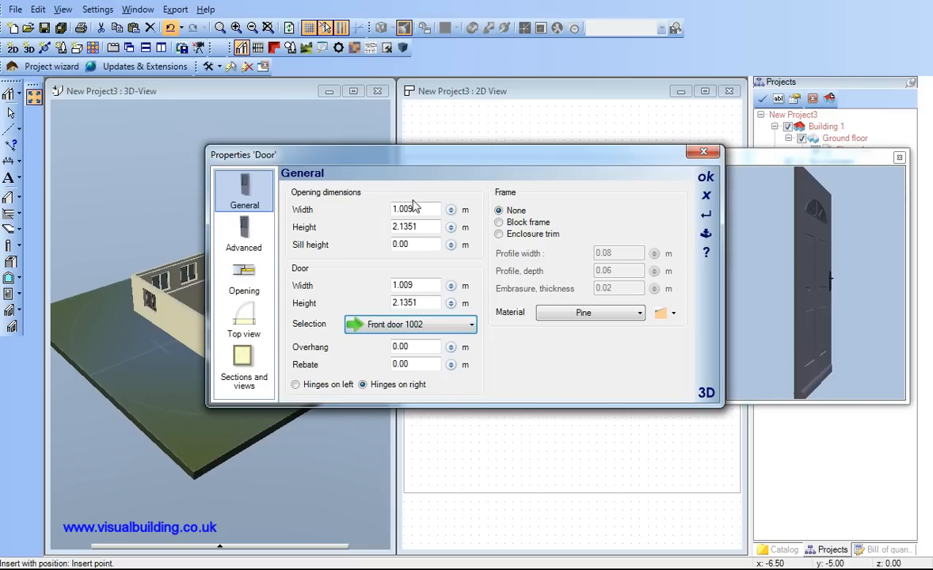
Confirm the Front door 1002 settings and return to the floor plan
click(703, 178)
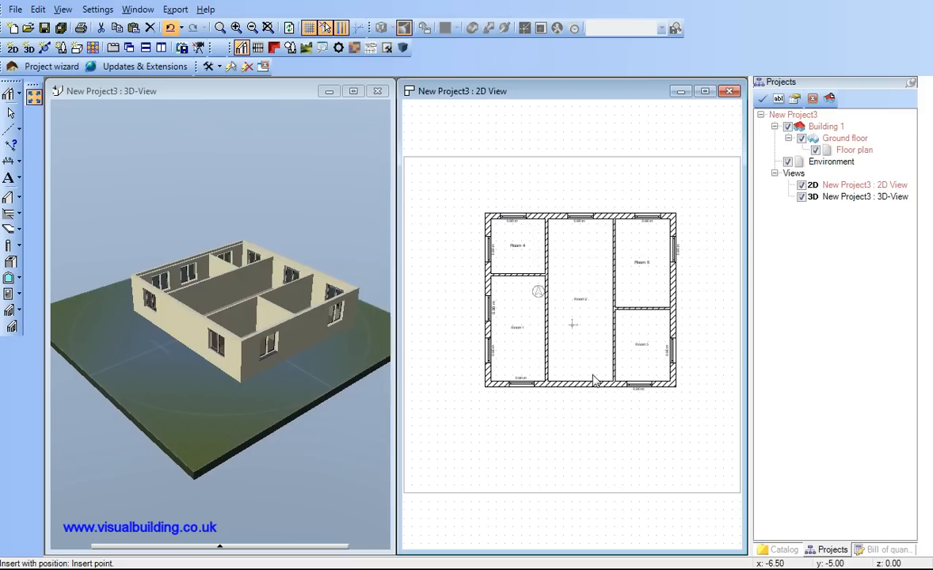
mouse_move(419, 394)
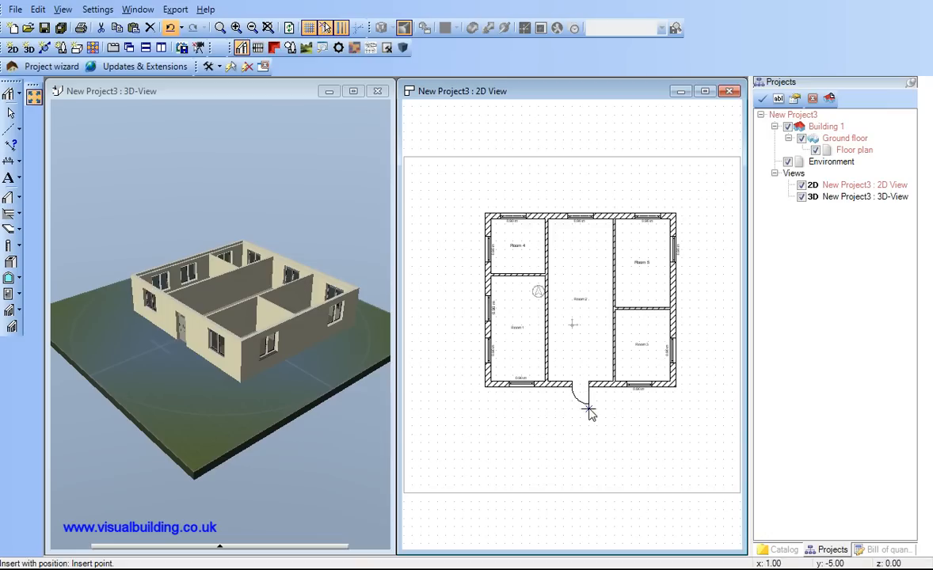
mouse_move(579, 428)
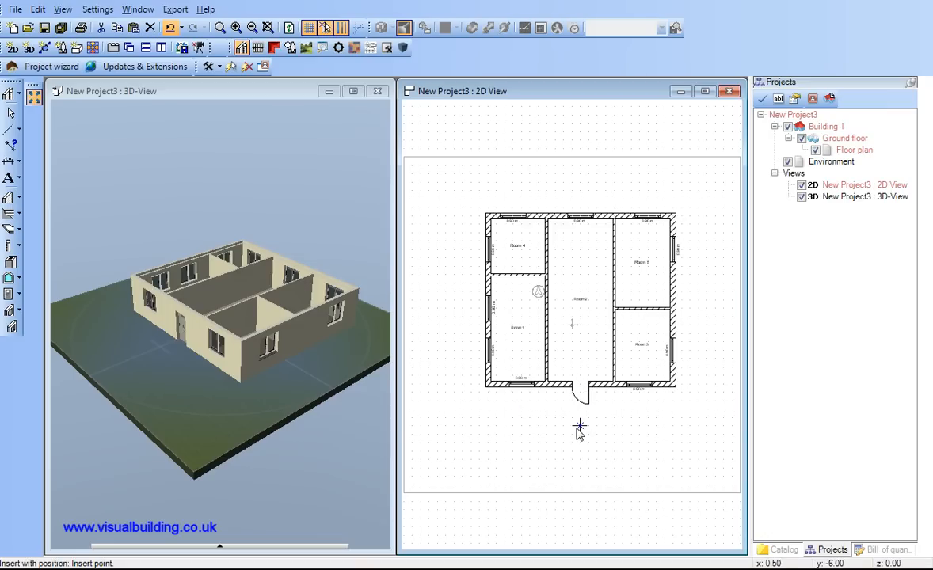
mouse_move(108, 157)
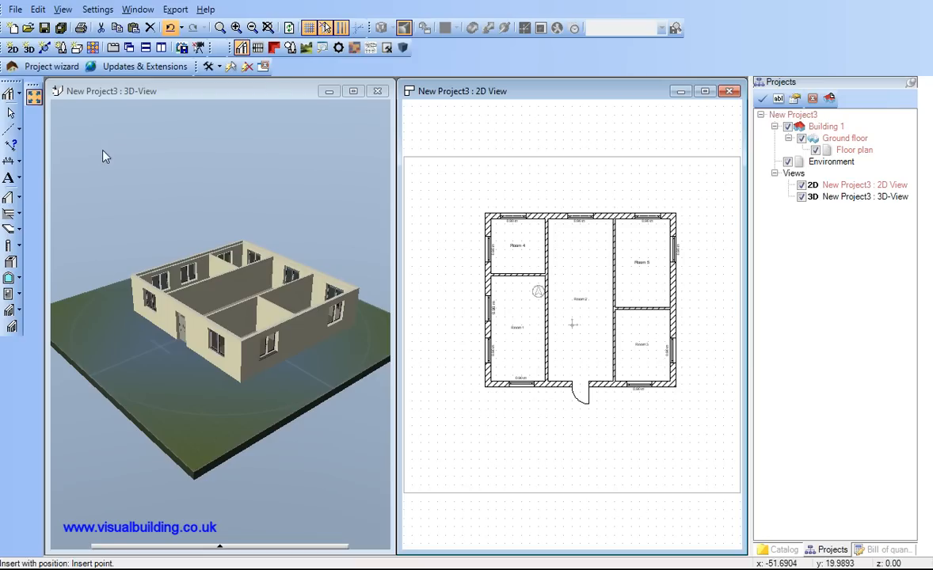
mouse_move(28, 172)
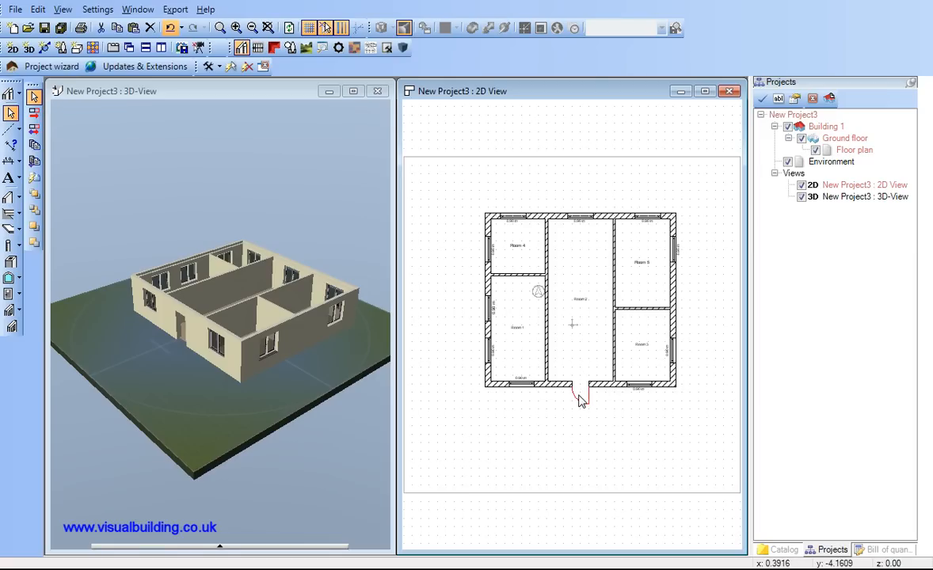
mouse_move(585, 406)
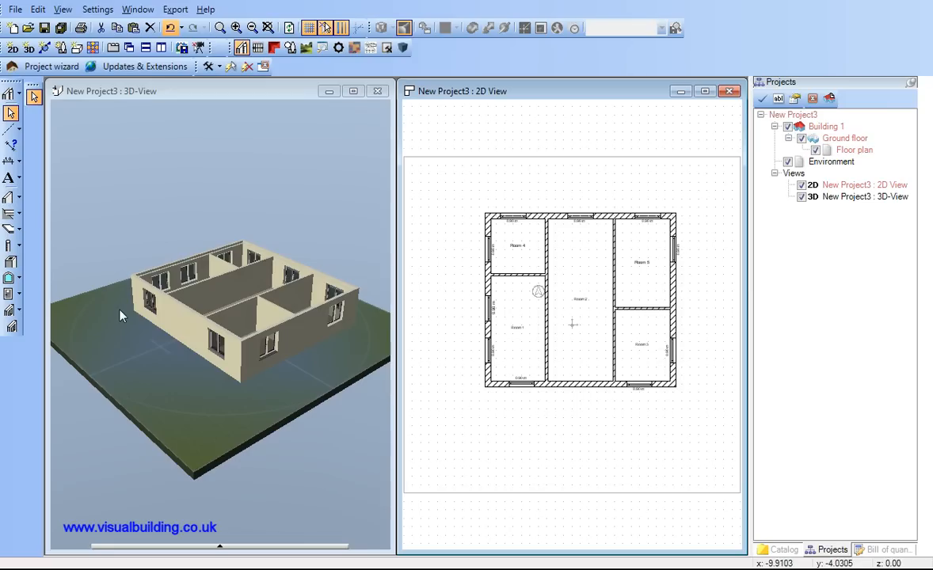
mouse_move(11, 297)
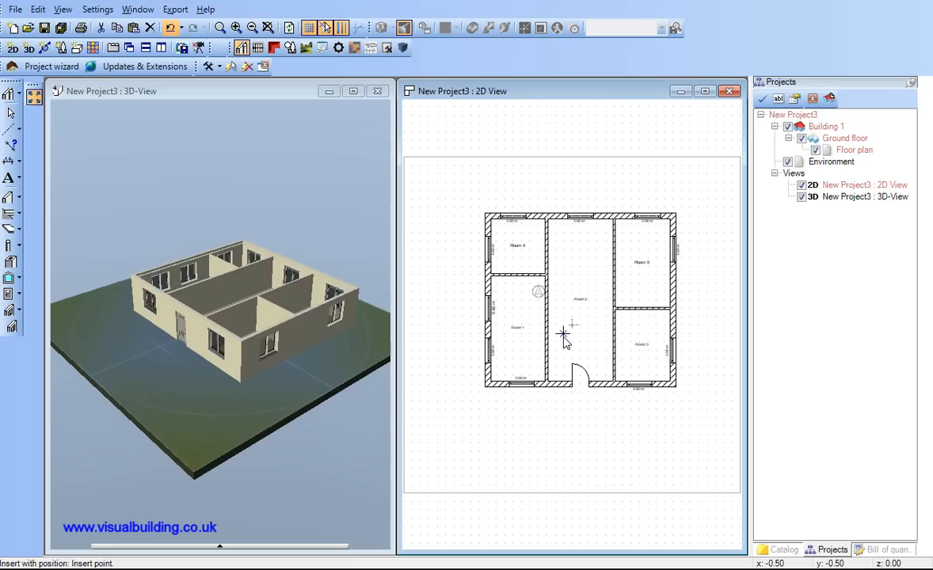
mouse_move(12, 278)
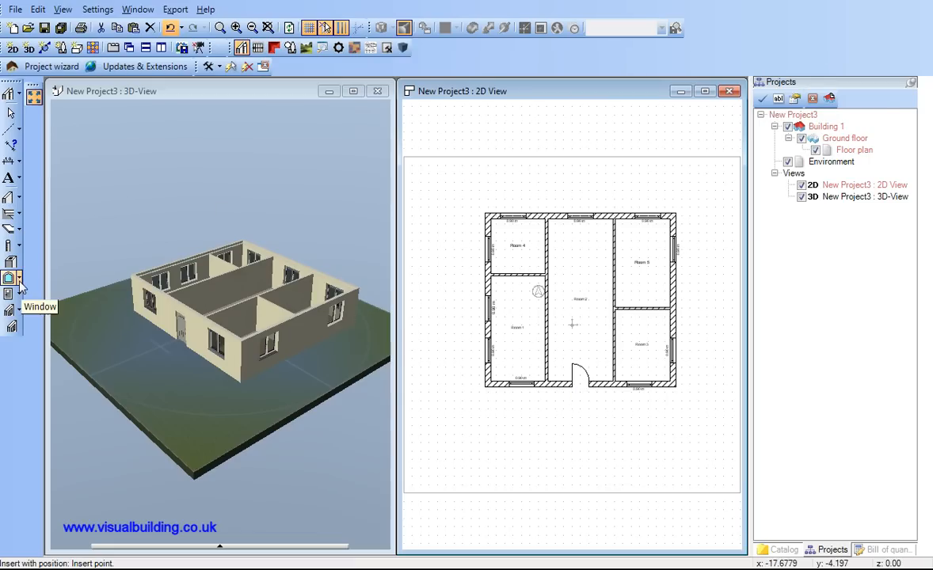
mouse_move(32, 293)
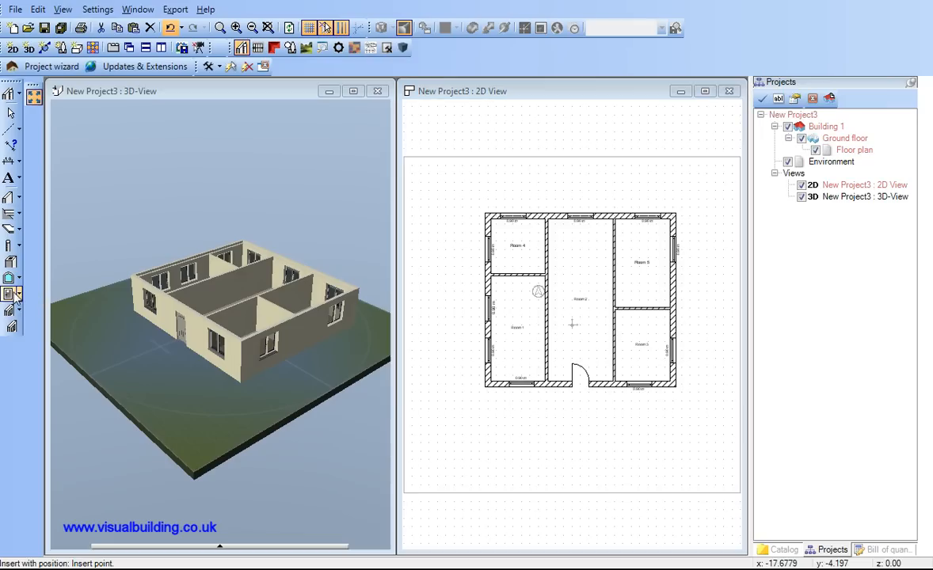
Choose Front door 1002 as the model for the door opening
click(479, 323)
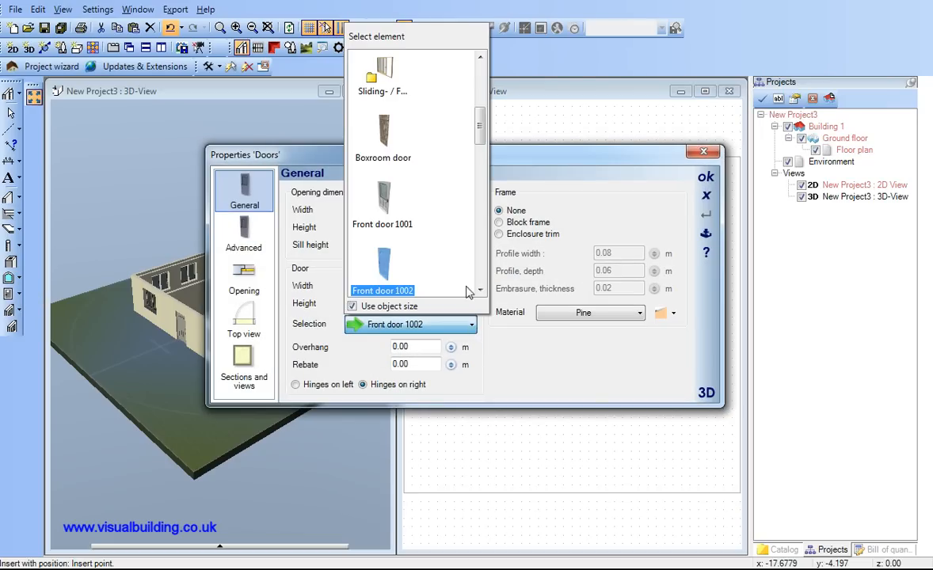
mouse_move(463, 234)
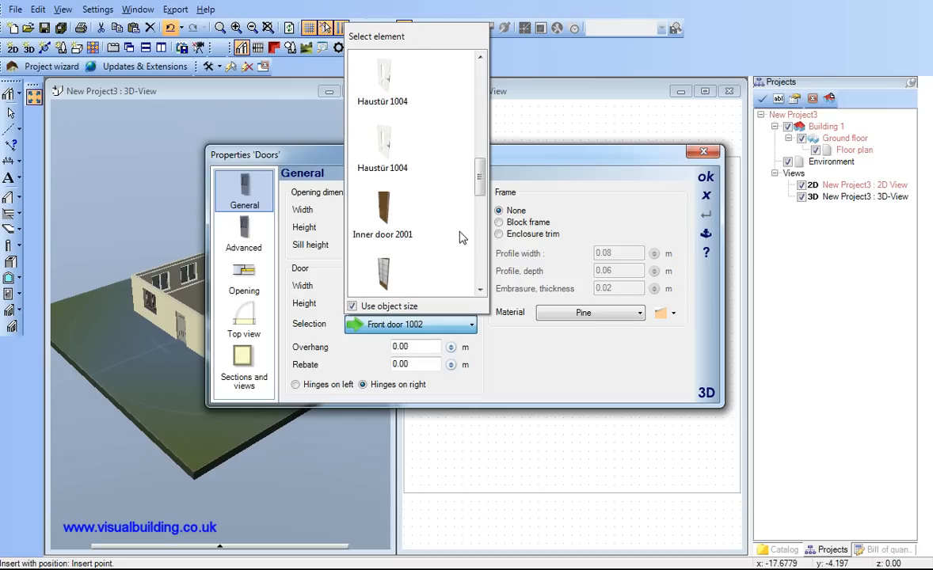
click(383, 214)
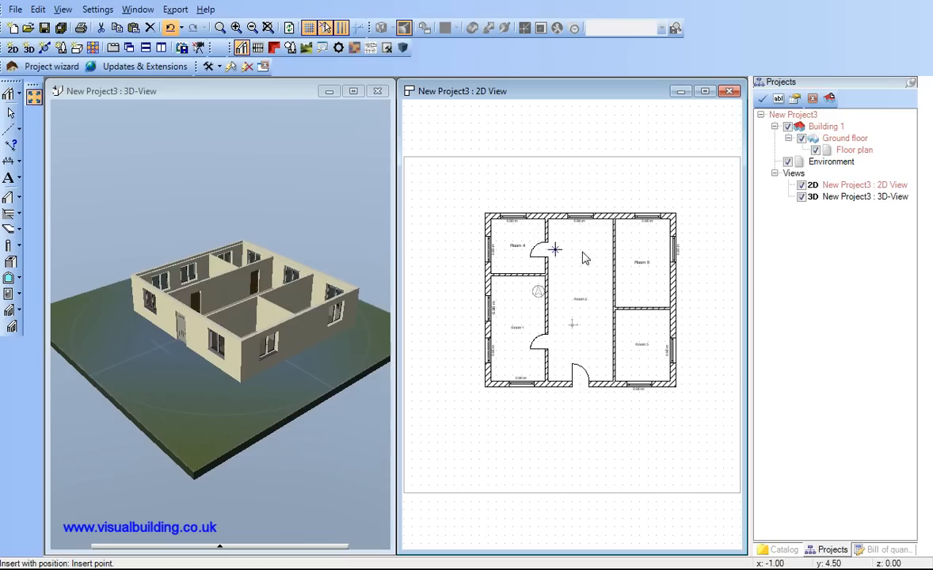
mouse_move(615, 252)
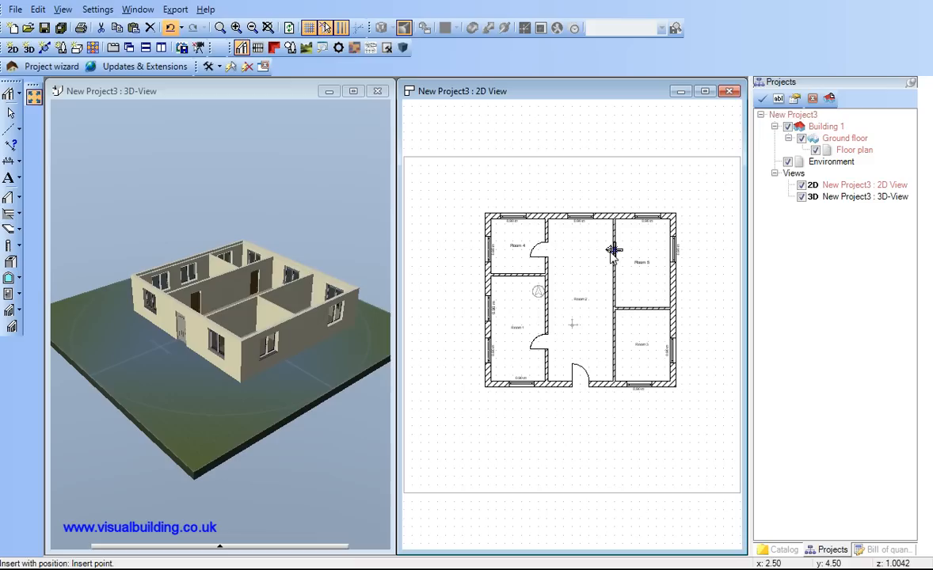
mouse_move(618, 257)
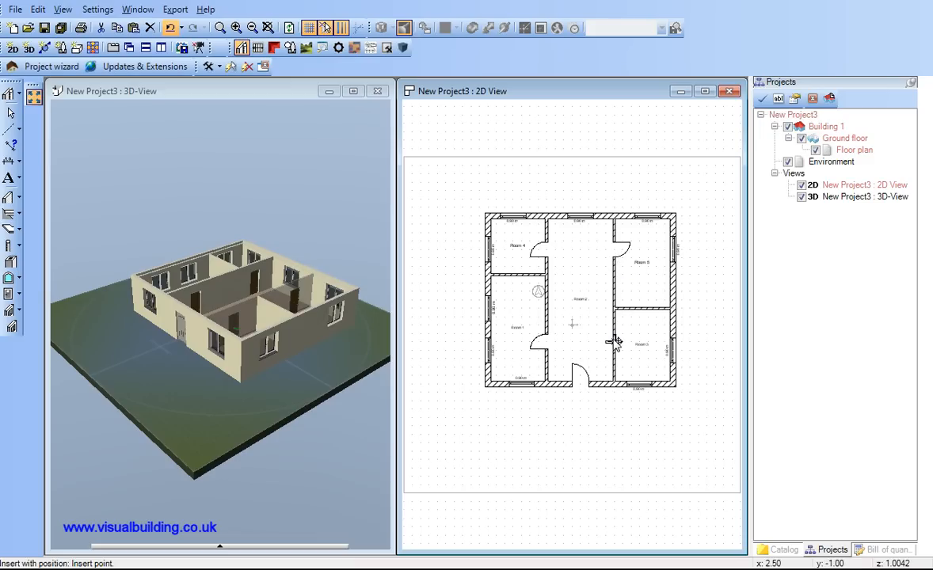
mouse_move(238, 199)
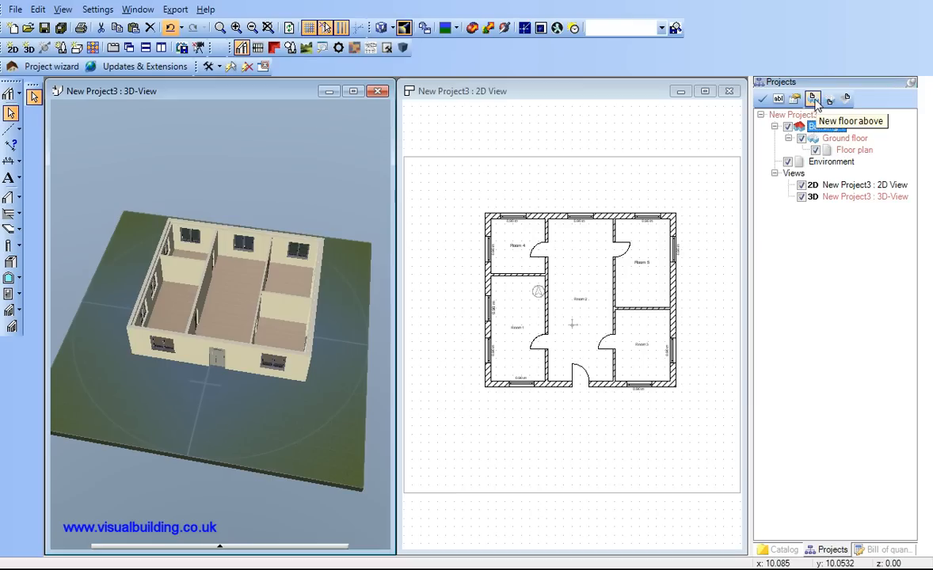
Create an upper floor above the ground floor, transferring only its walls
click(813, 98)
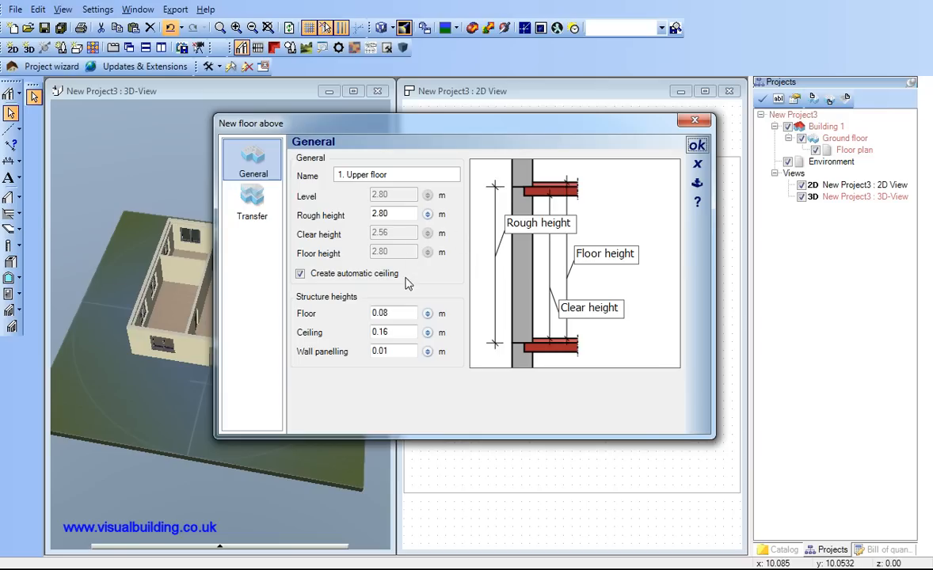
click(252, 203)
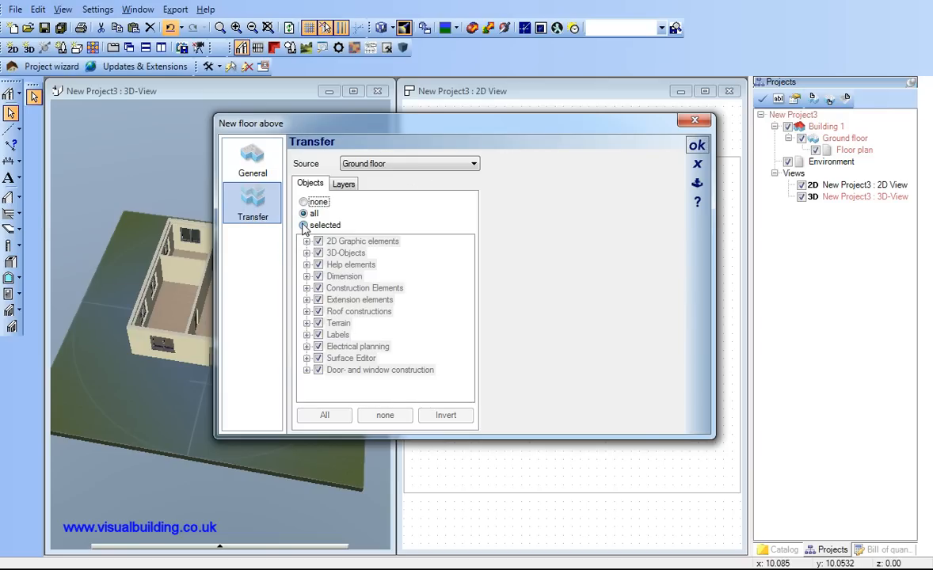
click(385, 415)
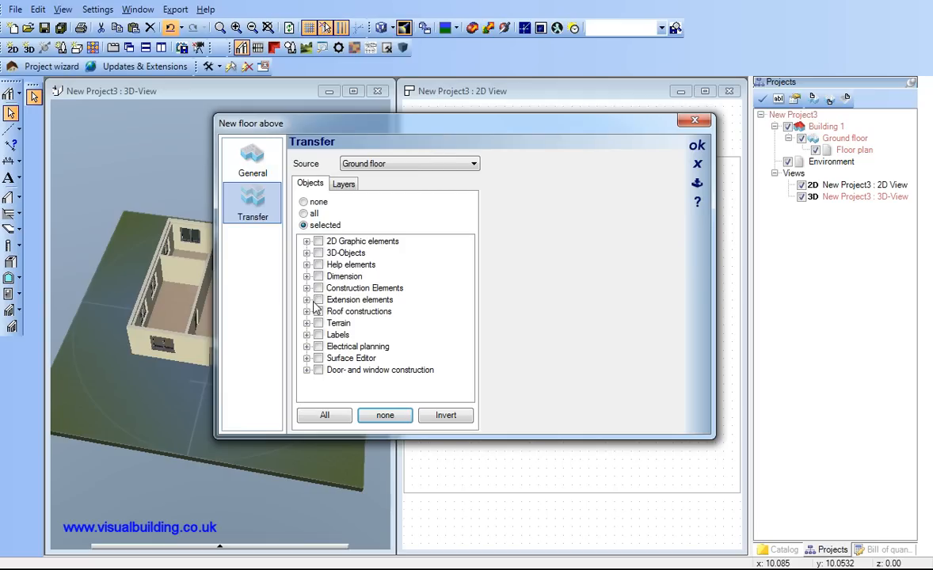
click(308, 288)
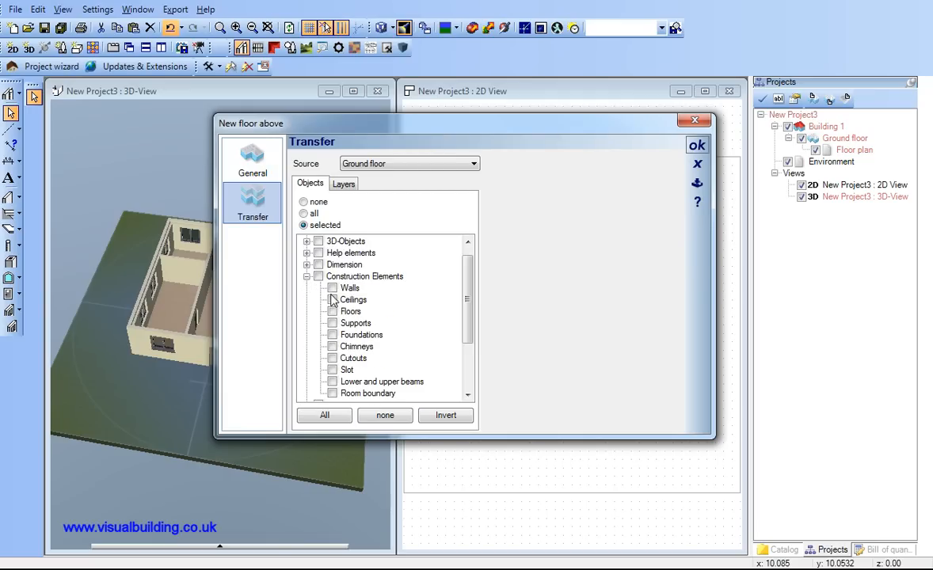
click(333, 289)
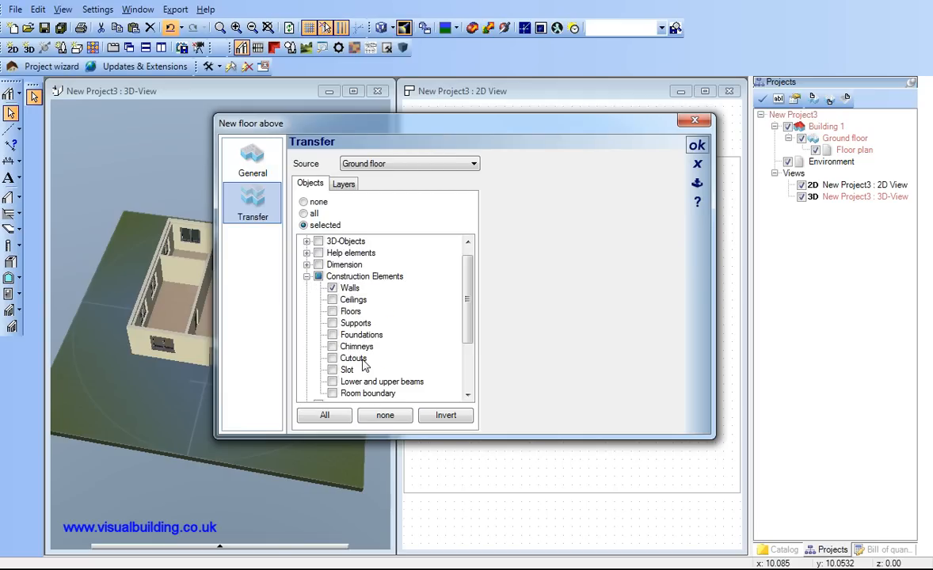
scroll(down, 3)
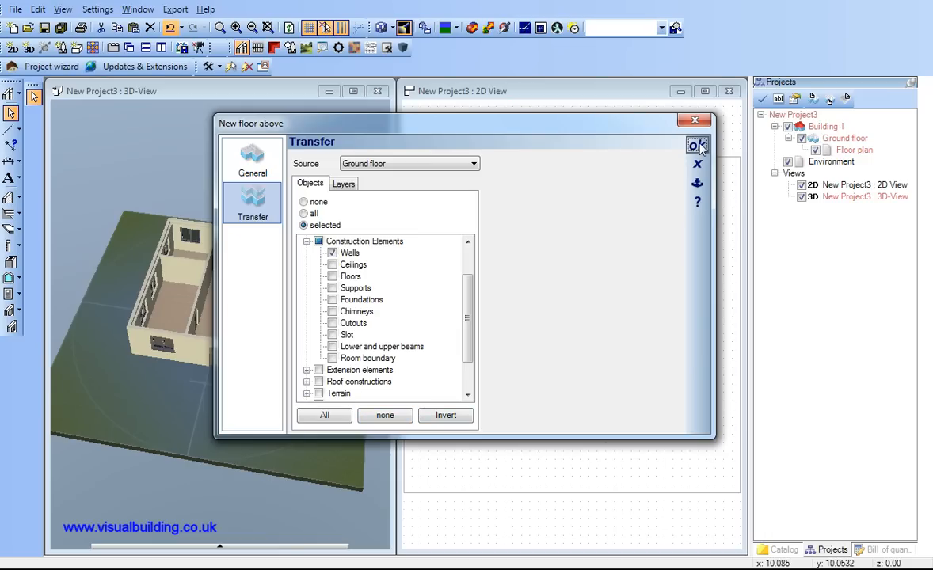
click(697, 145)
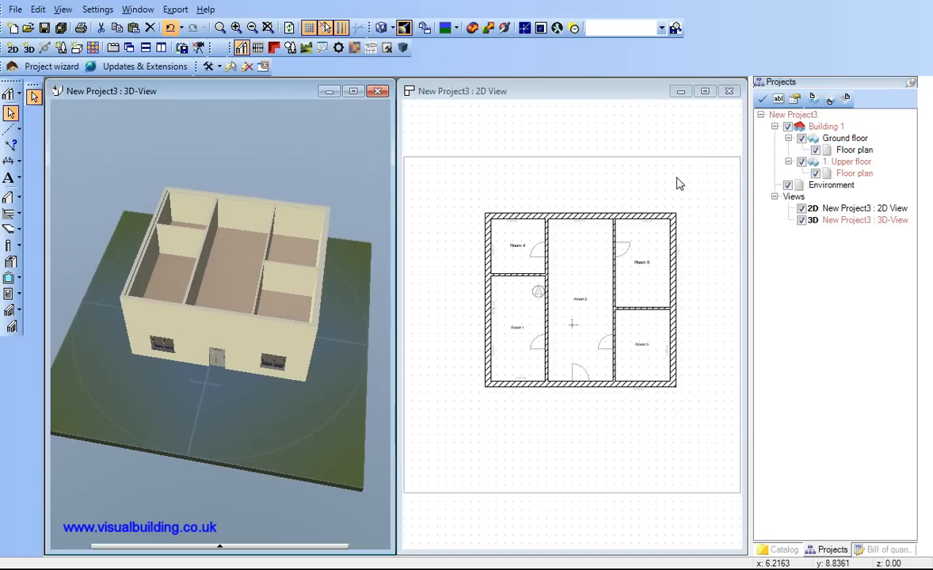
mouse_move(76, 272)
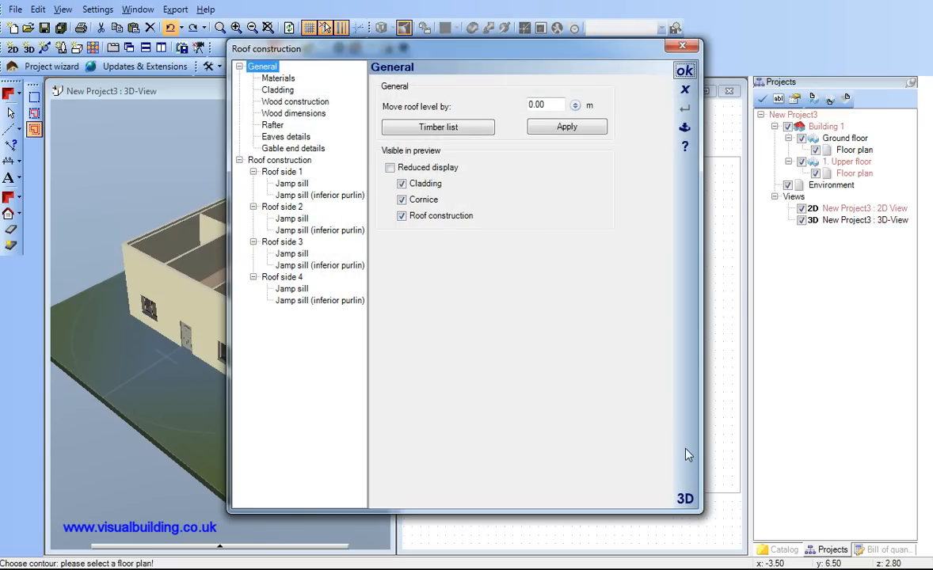
Preview the roof in 3D and make roof side 3 a gable end
click(684, 497)
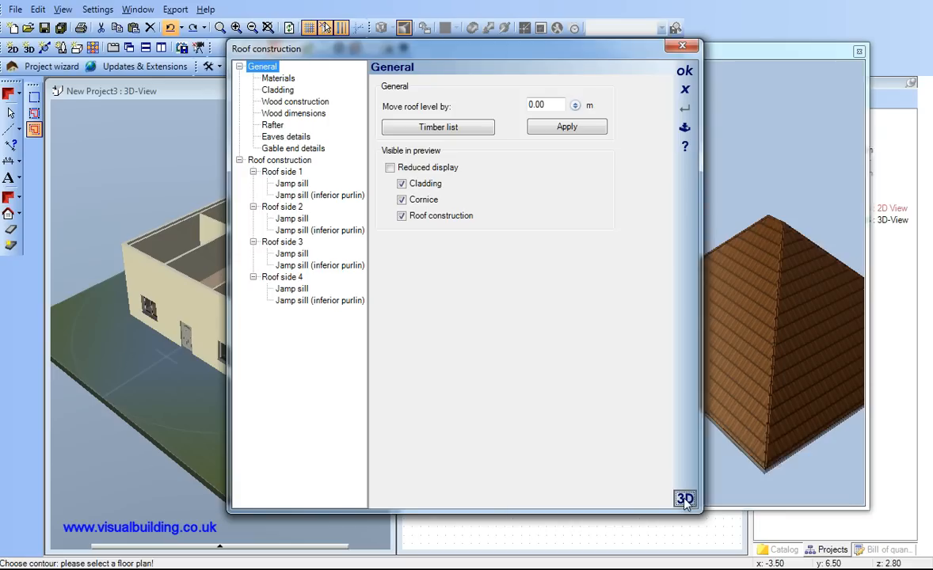
click(282, 241)
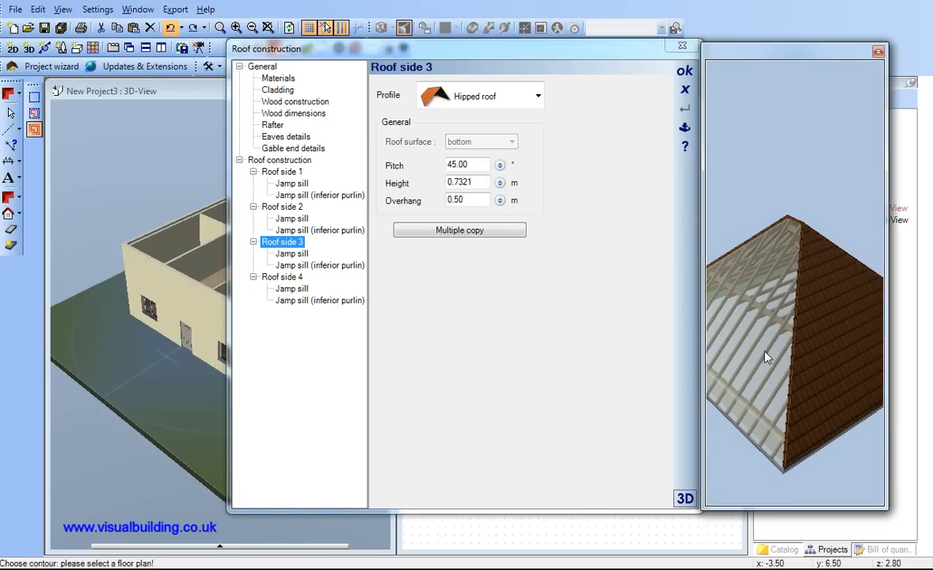
click(539, 95)
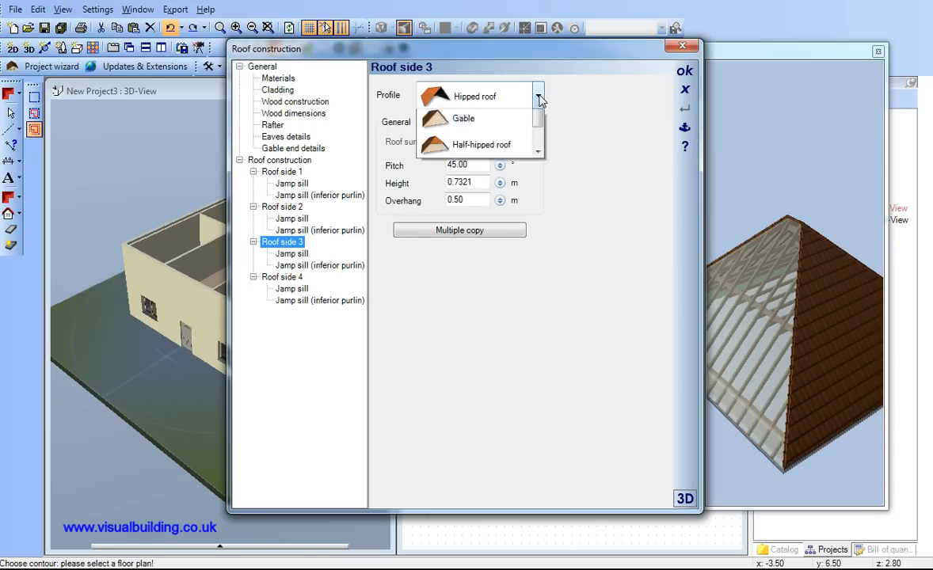
click(462, 117)
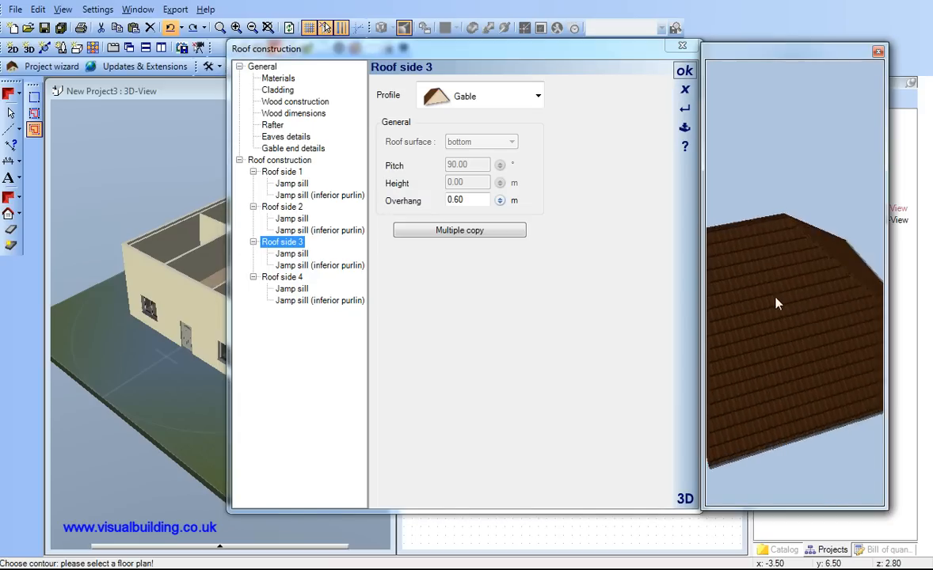
Make roof side 1 a gable end and build the gabled roof
click(282, 171)
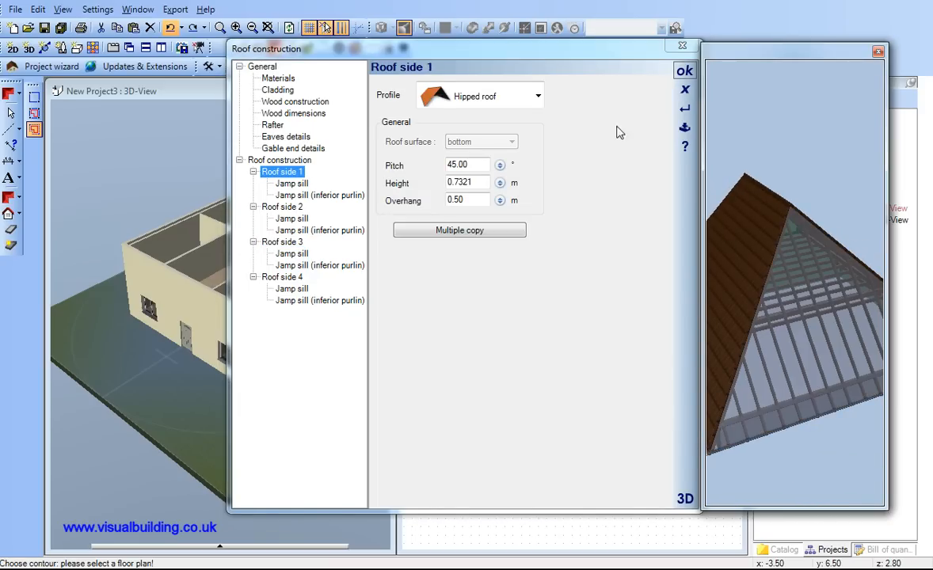
click(539, 95)
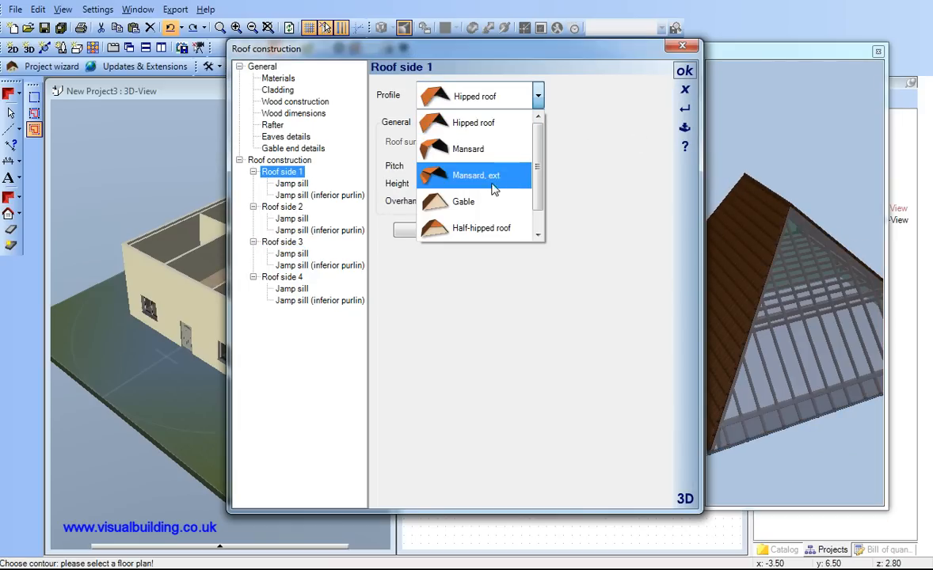
click(463, 201)
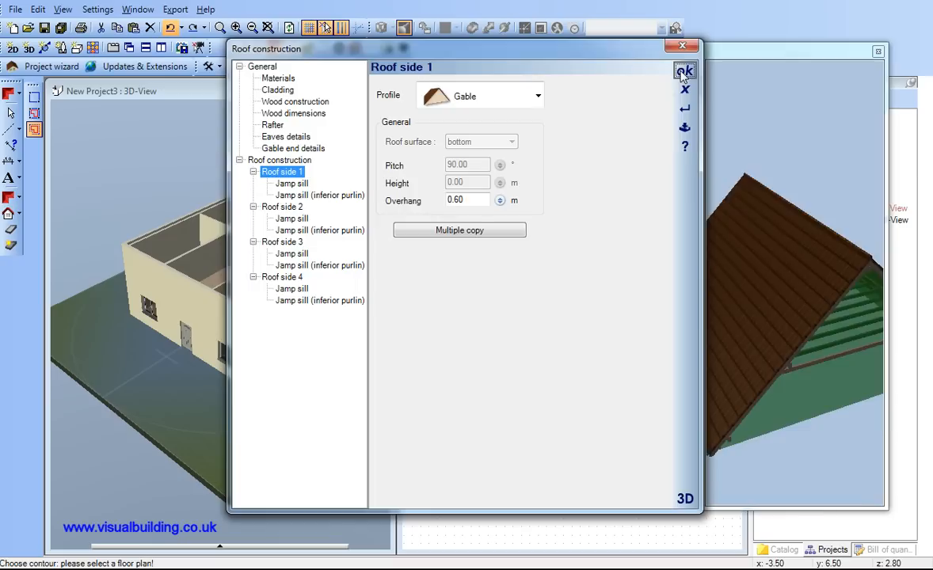
click(685, 70)
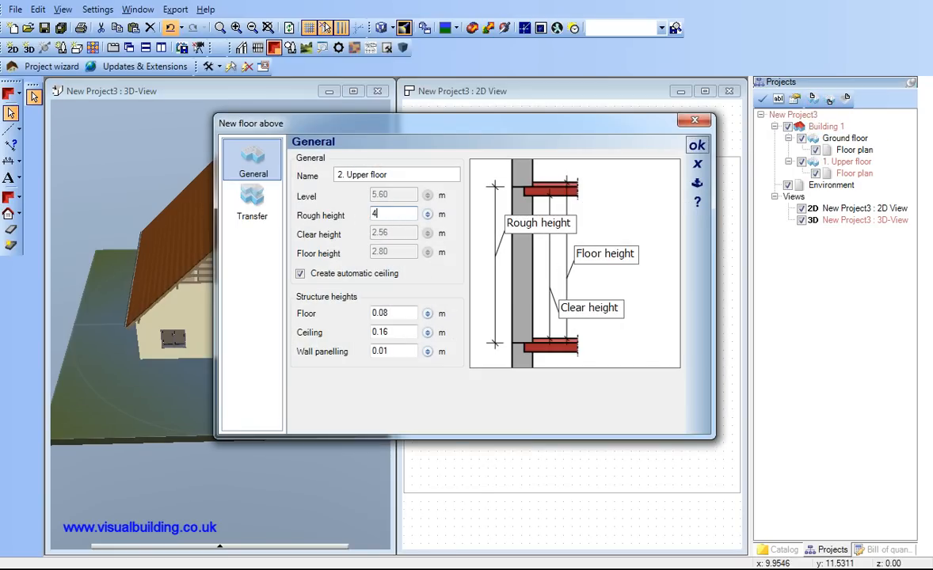
Copy only Walls, Ceilings and Floors to a new '2. Upper floor' and confirm
click(252, 203)
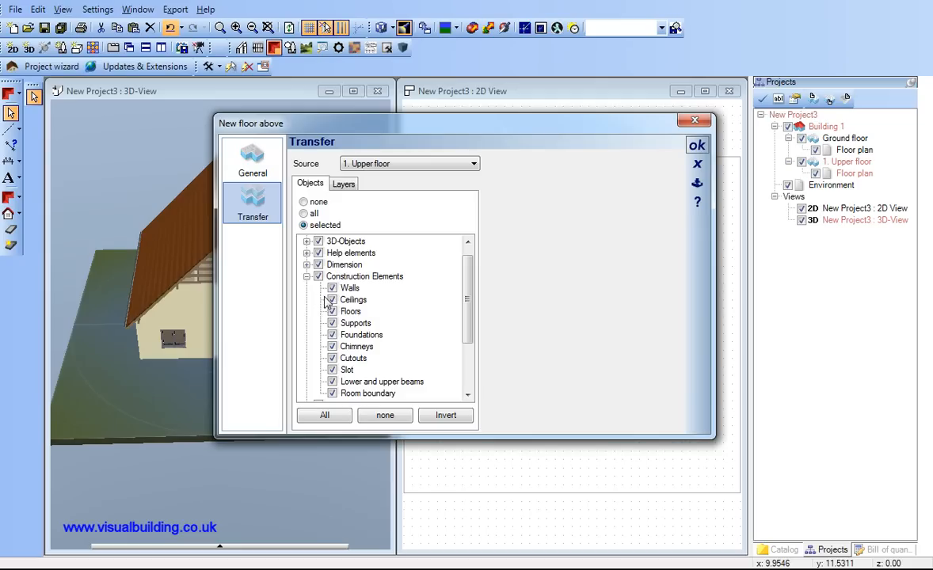
click(385, 415)
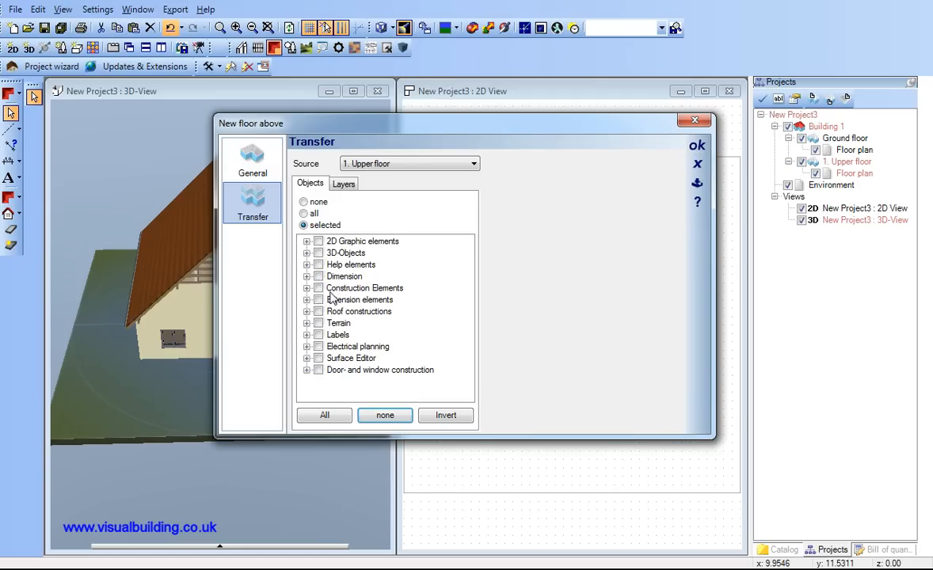
click(307, 288)
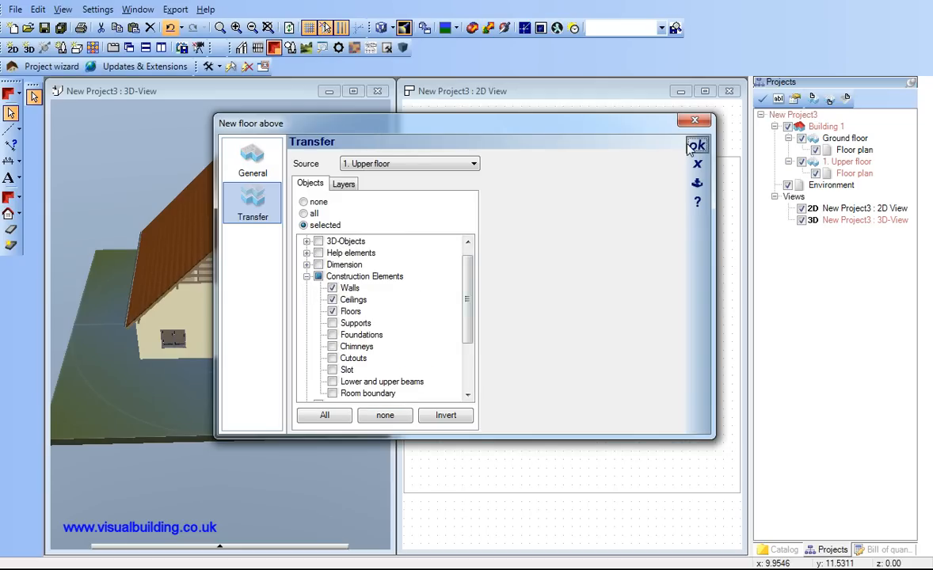
click(697, 146)
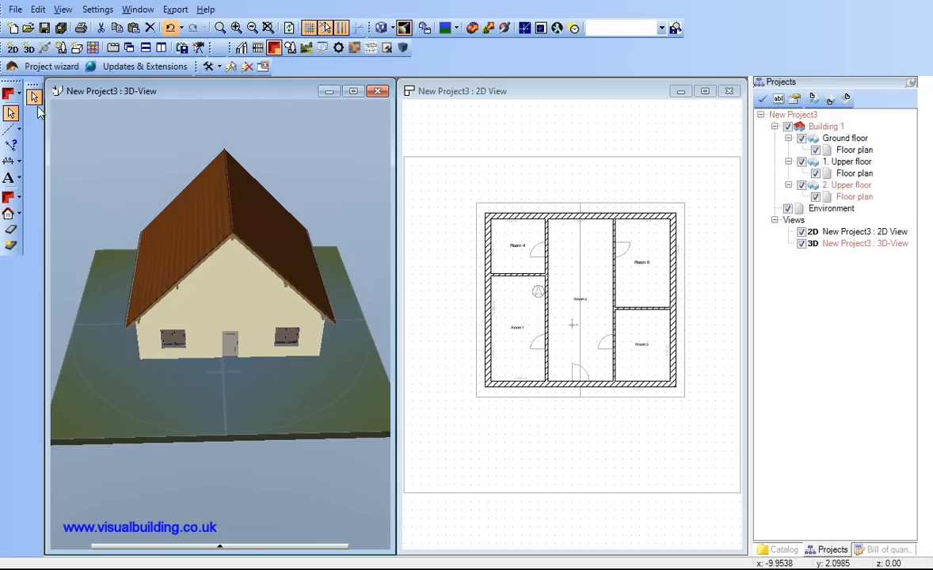
Orbit the 3D model to inspect the side wall, the roof from above, and the front gable end
drag(222, 301, 135, 171)
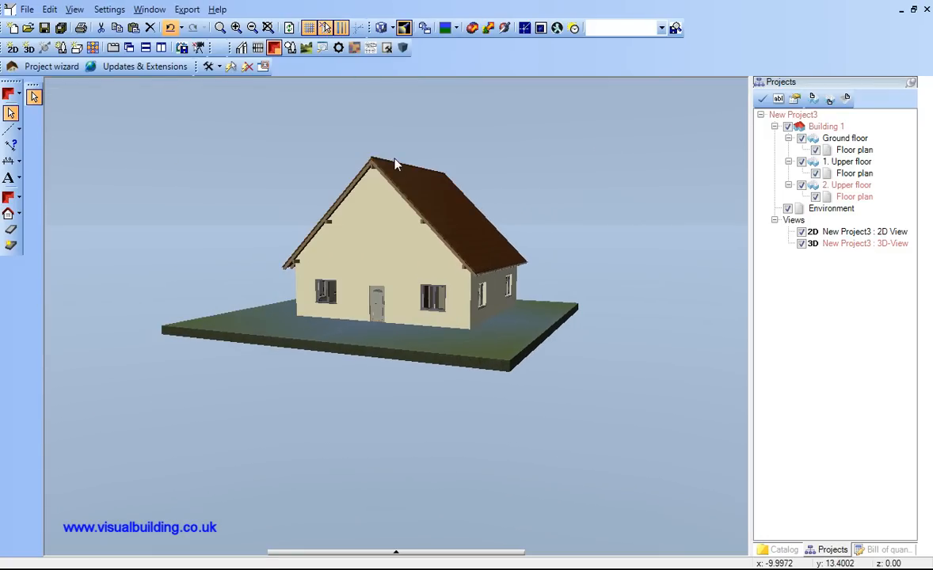
drag(396, 163, 332, 203)
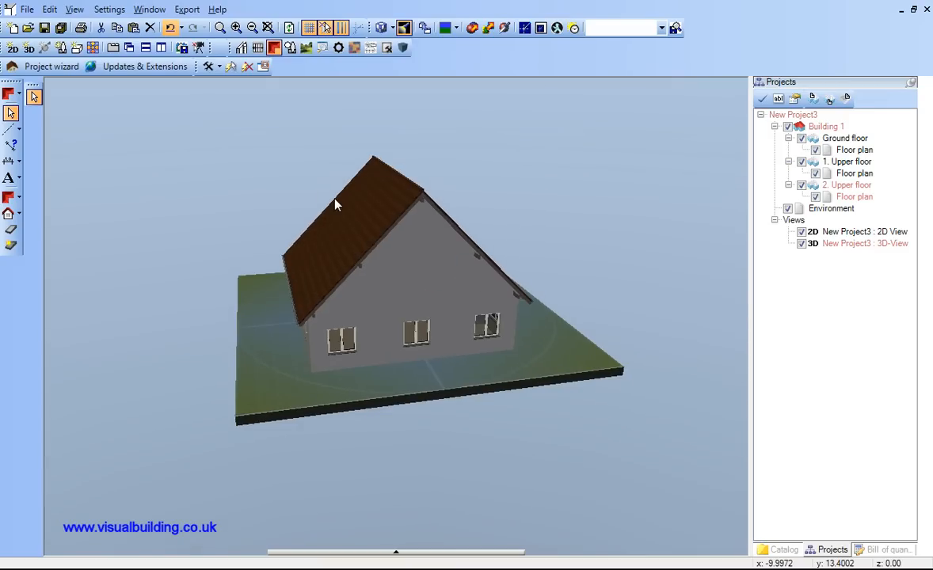
drag(333, 205, 257, 95)
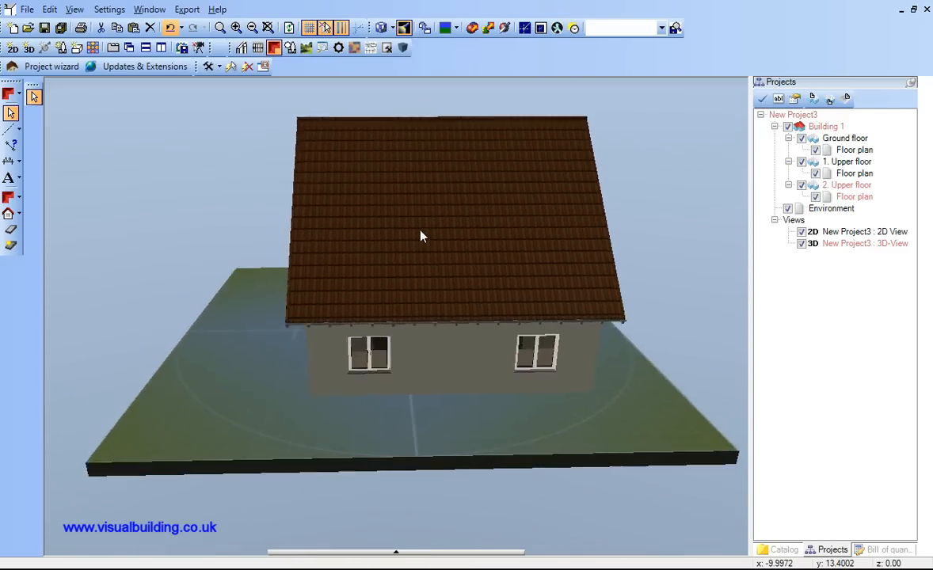
drag(420, 237, 483, 240)
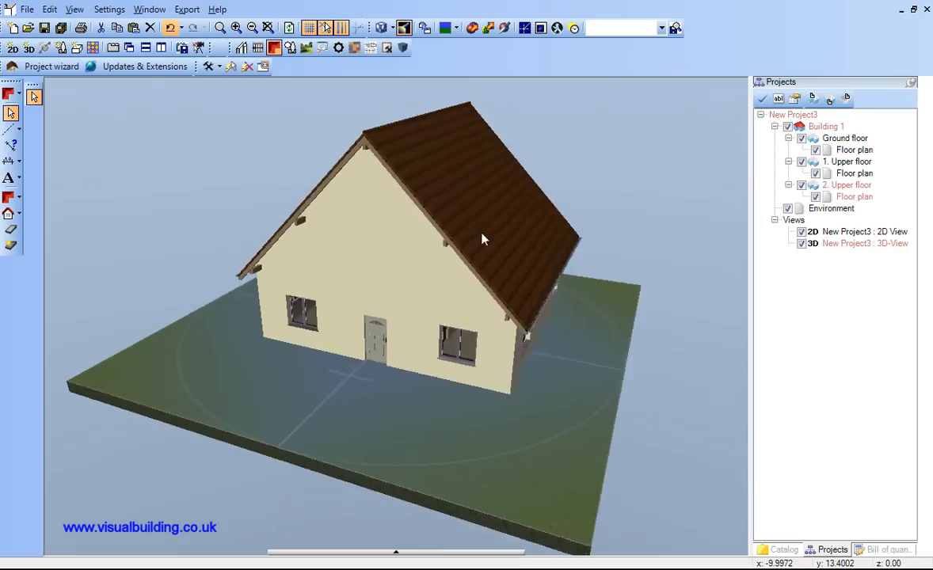